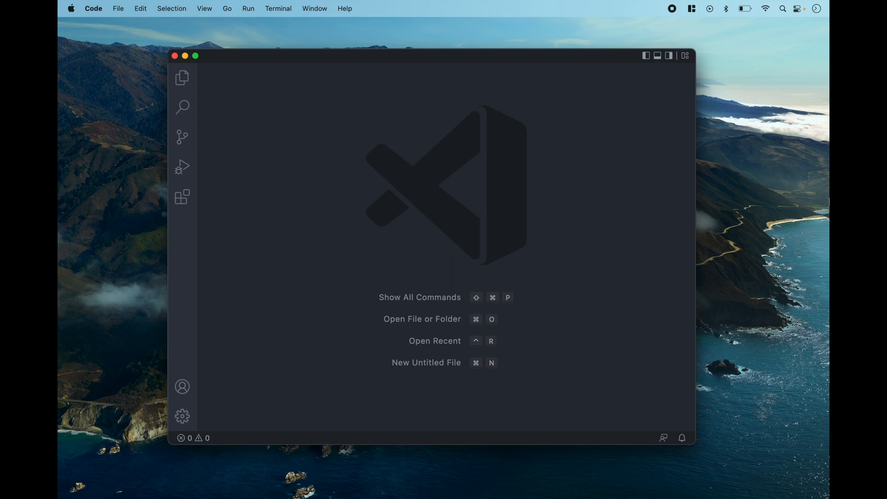
mouse_move(818, 221)
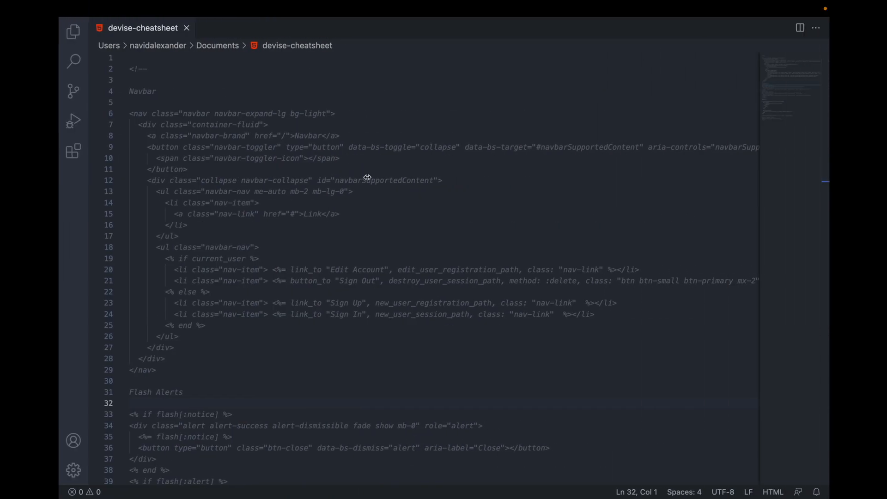
Step: In the integrated terminal, switch to Ruby 3.1.0 with rvm and check the Ruby version
scroll(down, 3)
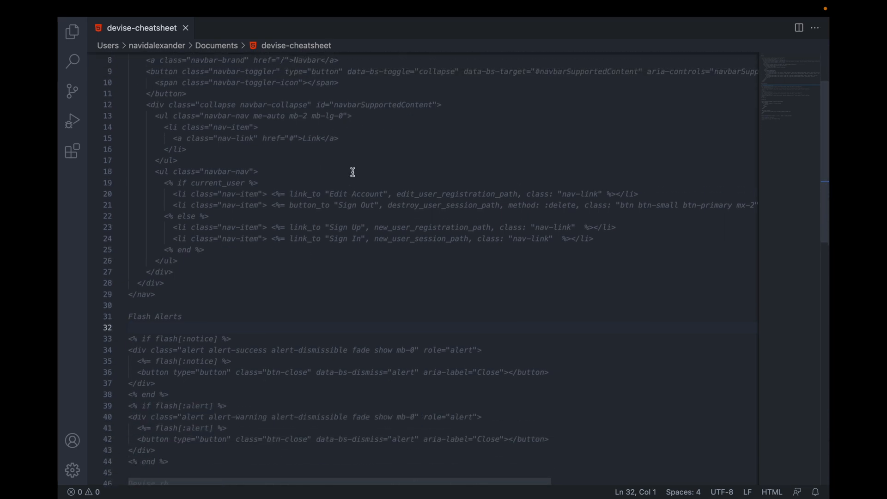
scroll(down, 3)
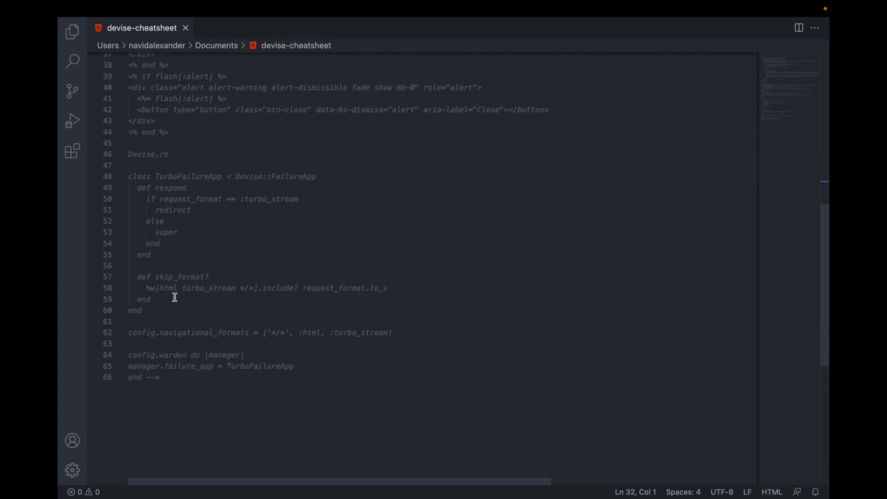
scroll(up, 3)
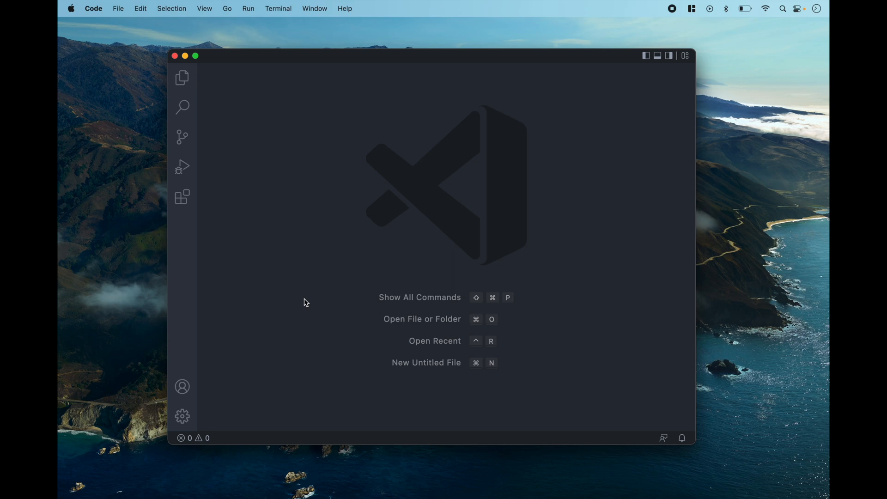
mouse_move(369, 212)
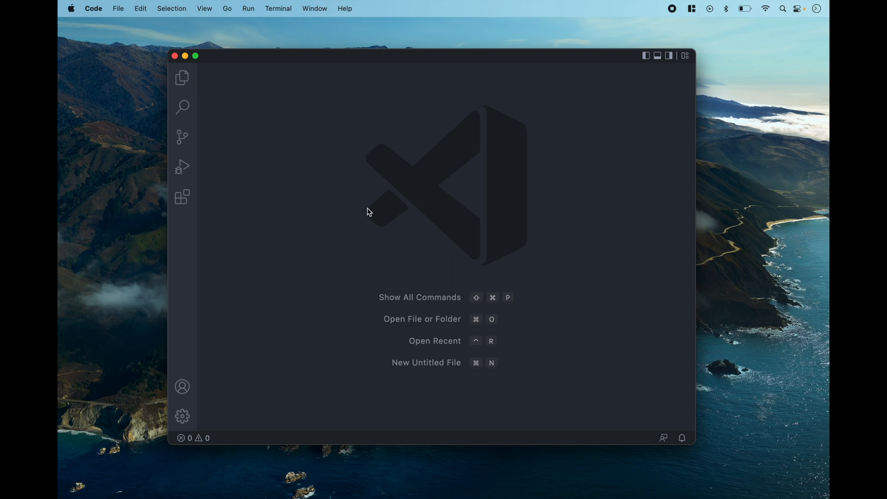
click(277, 8)
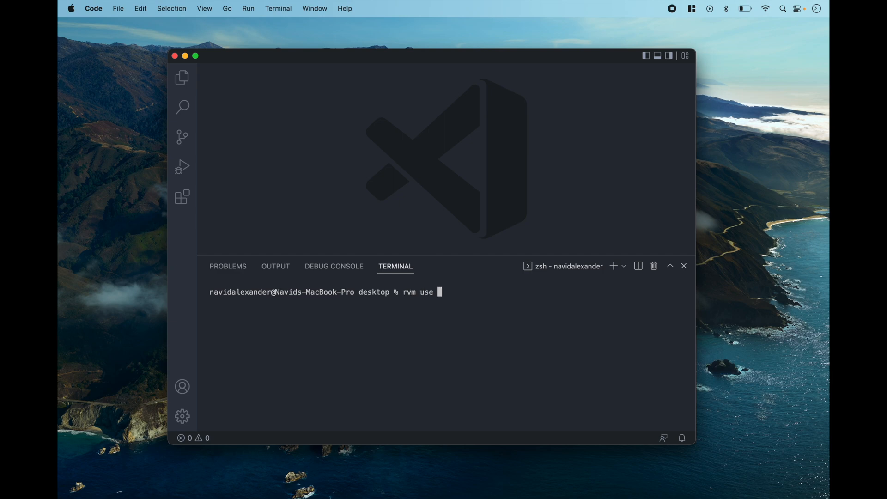
text(3.1.9)
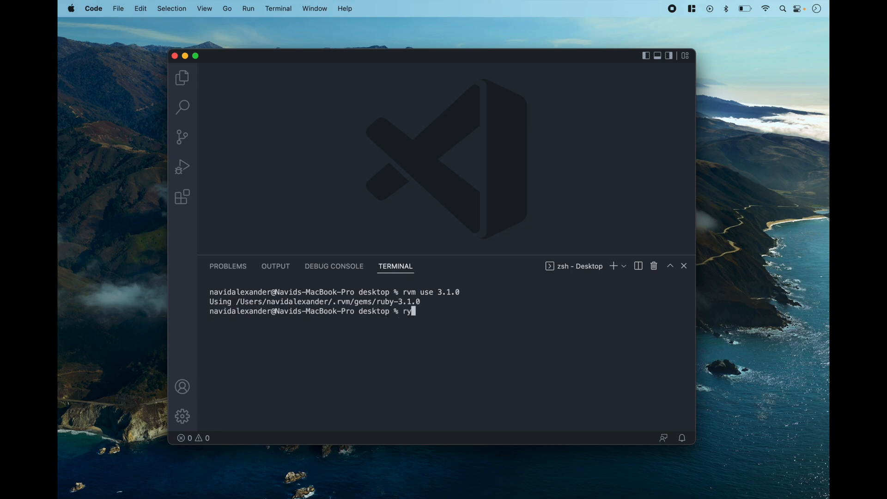
text(uby -ve)
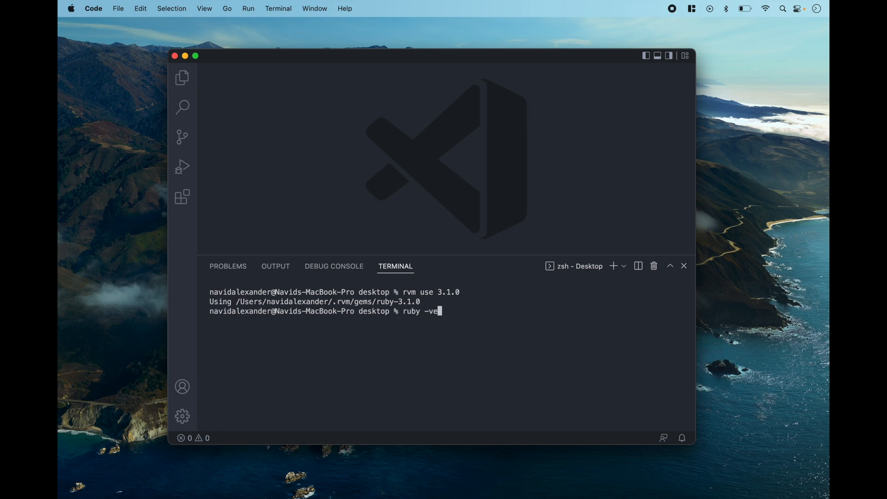
key(Enter)
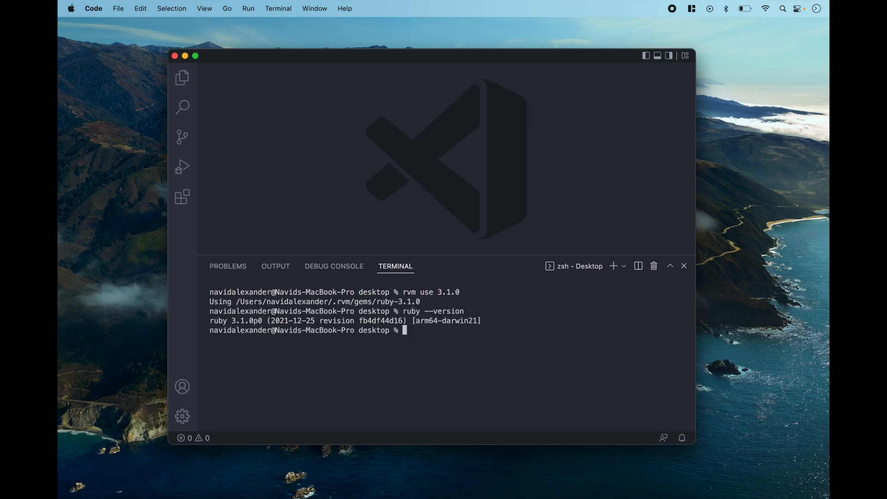
Step: Run rails new devisefromscratch -j esbuild --css bootstrap -d postgresql
text(rails n)
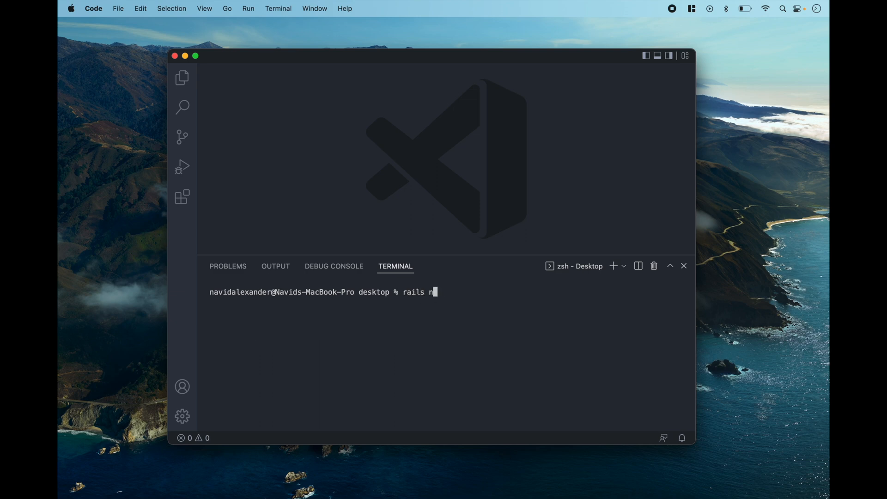
text(ew)
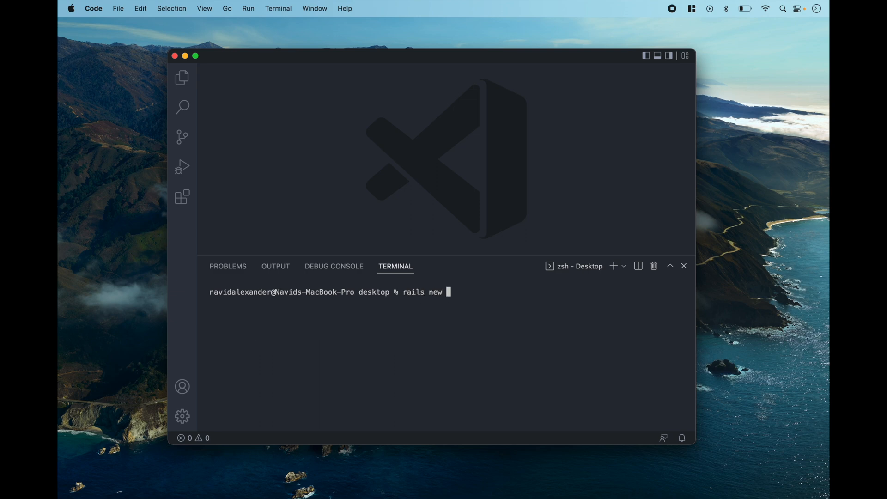
text(devusefrom)
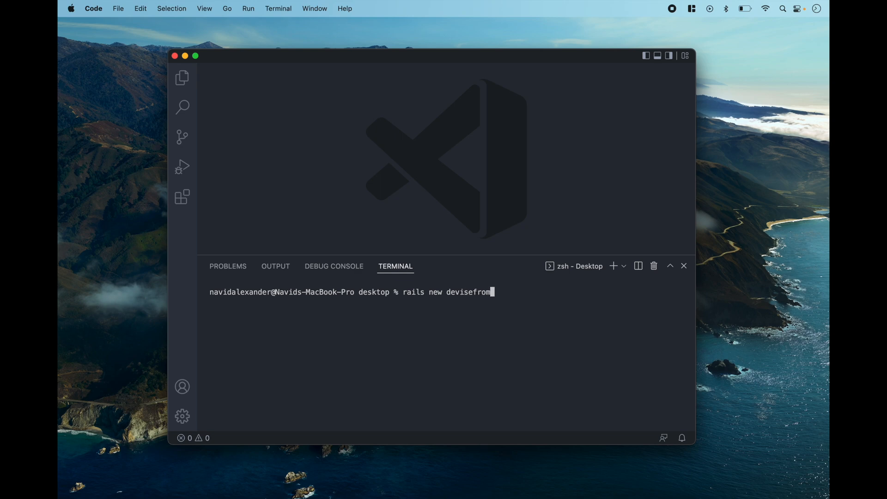
text(scratch -j esbui)
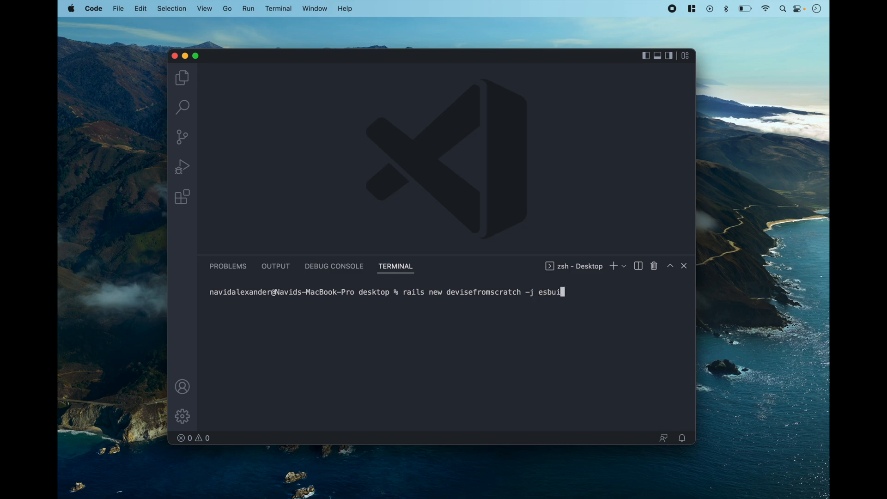
text(ld --css bootst)
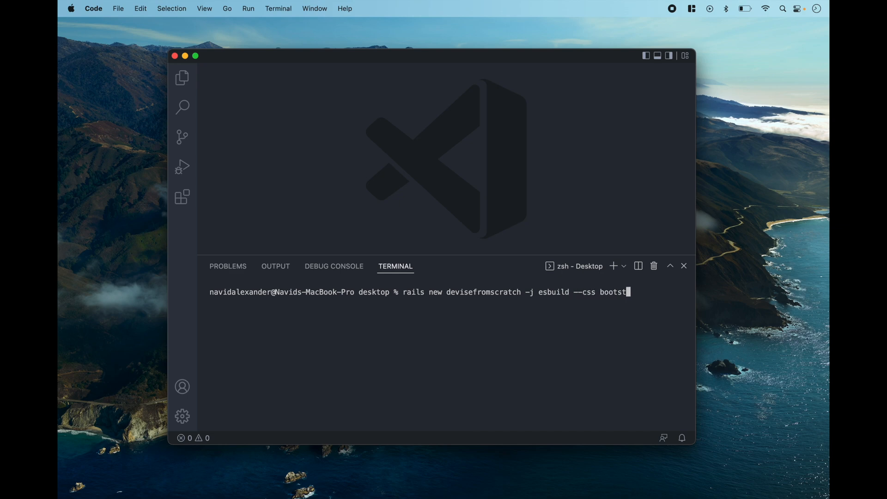
text(rap -)
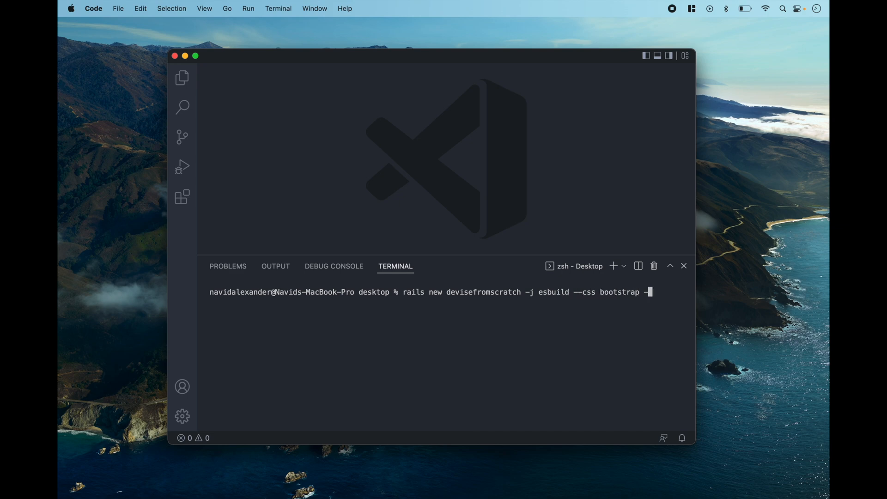
text(d)
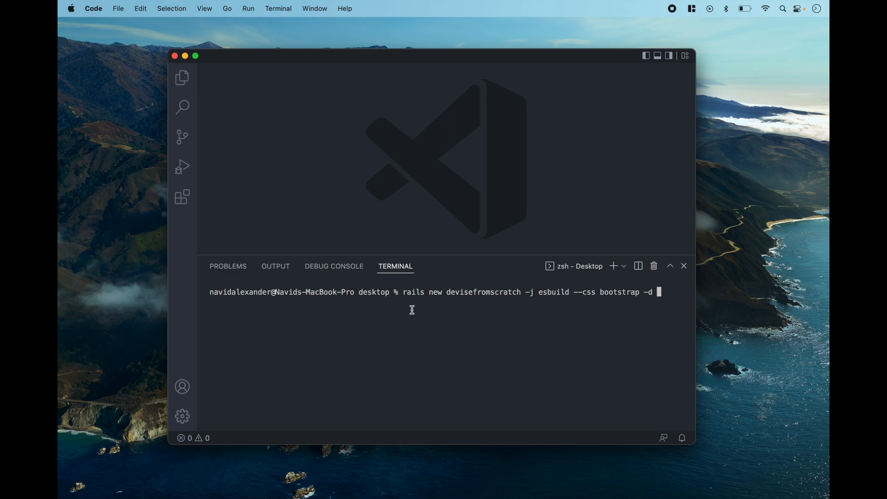
text(postgresql)
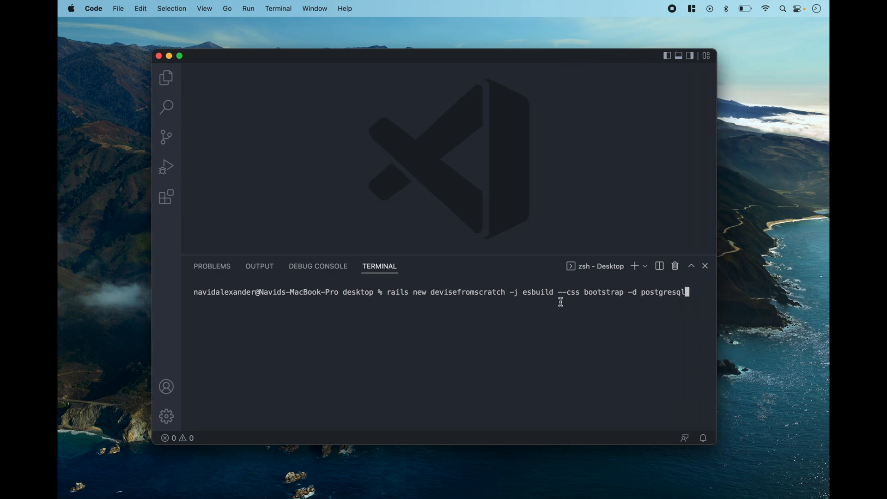
mouse_move(393, 335)
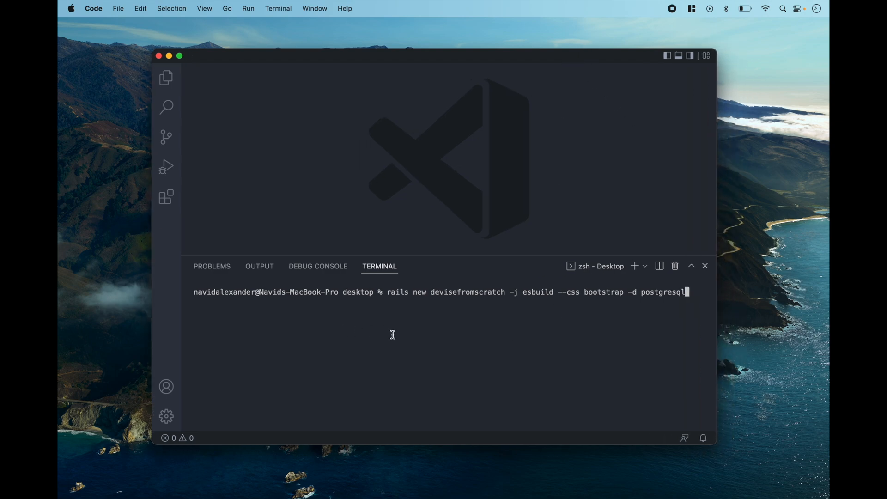
key(Return)
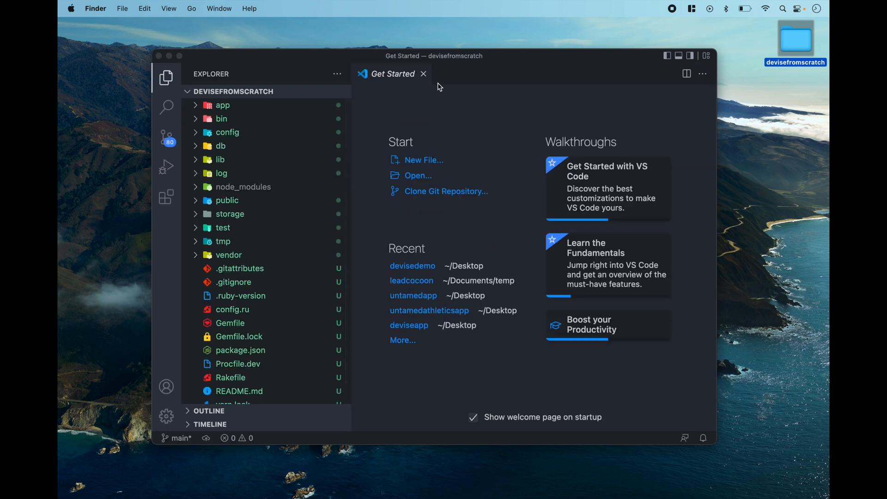
Step: Close the welcome page, enlarge the window, and run rails db:setup
click(424, 74)
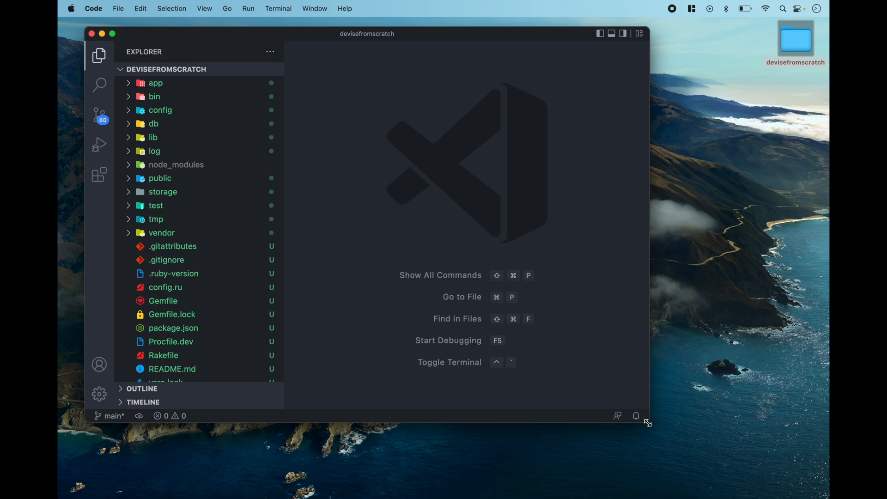
drag(648, 423, 732, 486)
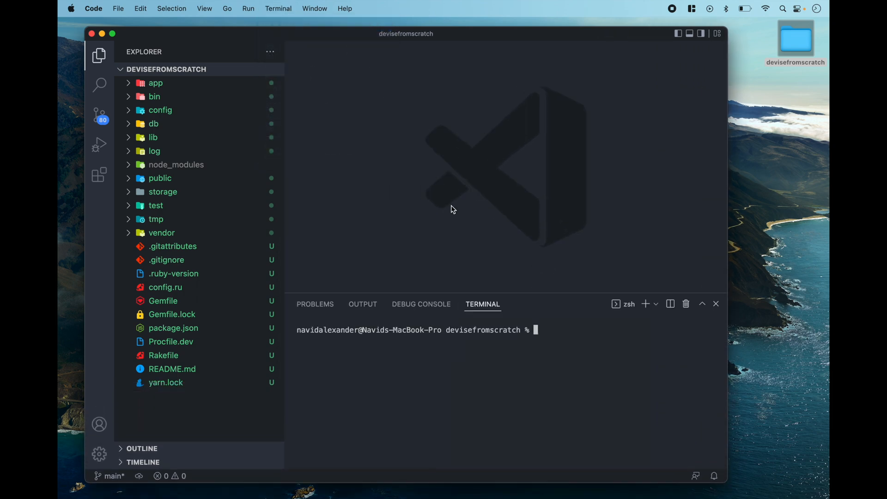
text(rails db:setup)
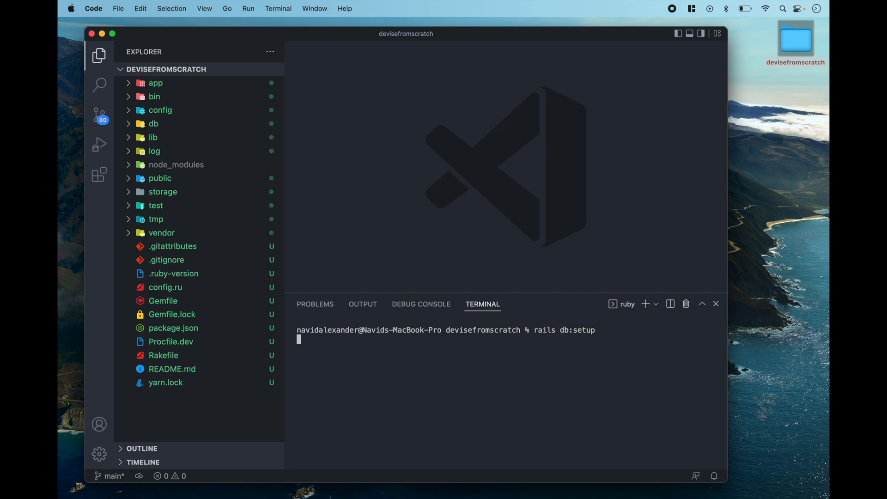
key(Return)
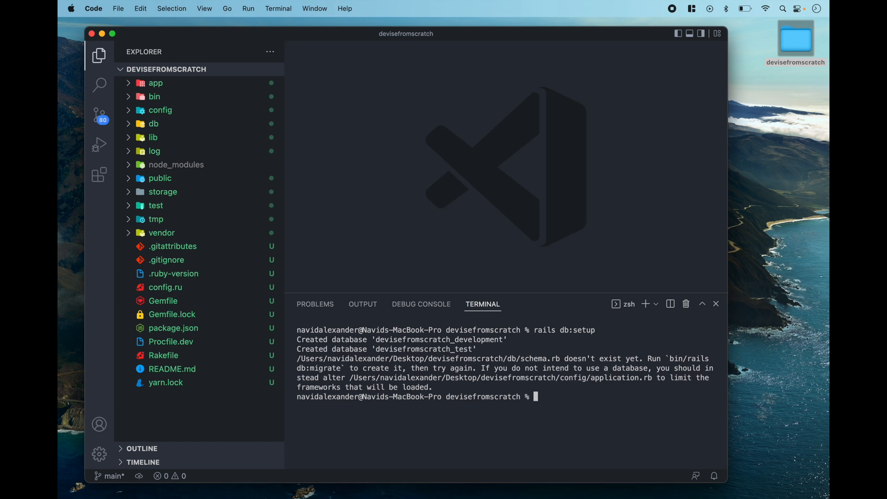
mouse_move(700, 129)
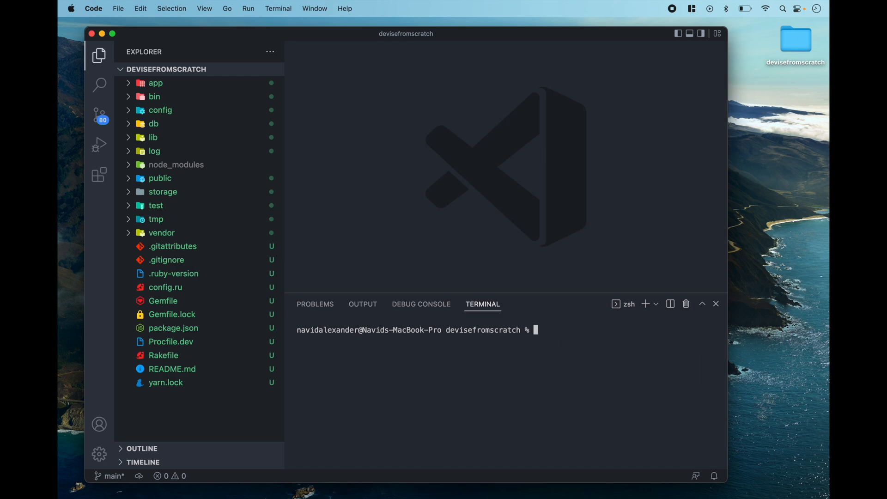
Step: Generate a main controller with a home action
text(rails g controller)
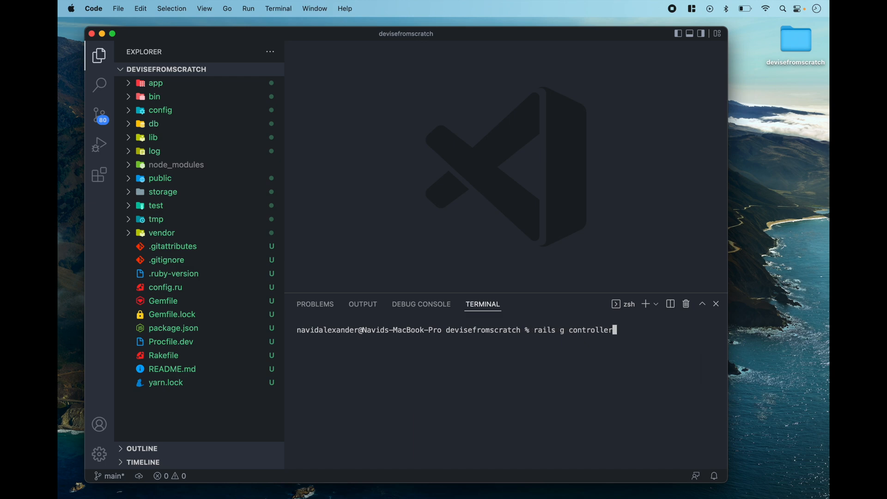
key(space)
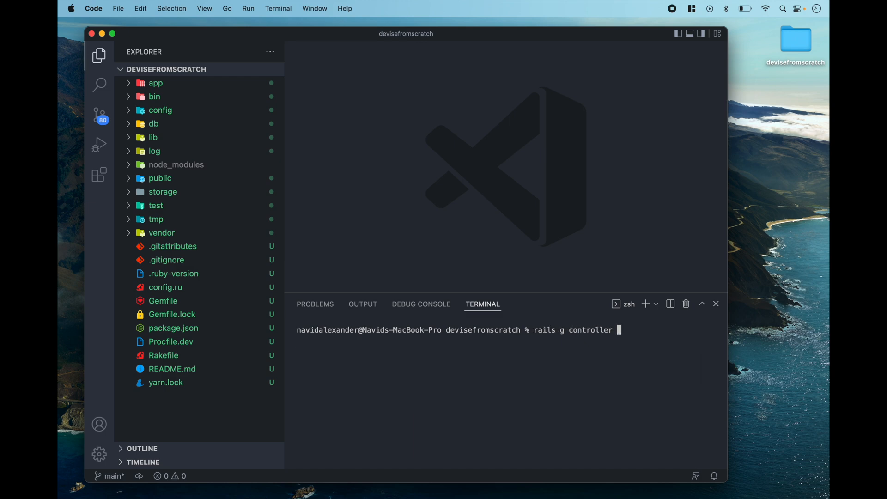
text(main home)
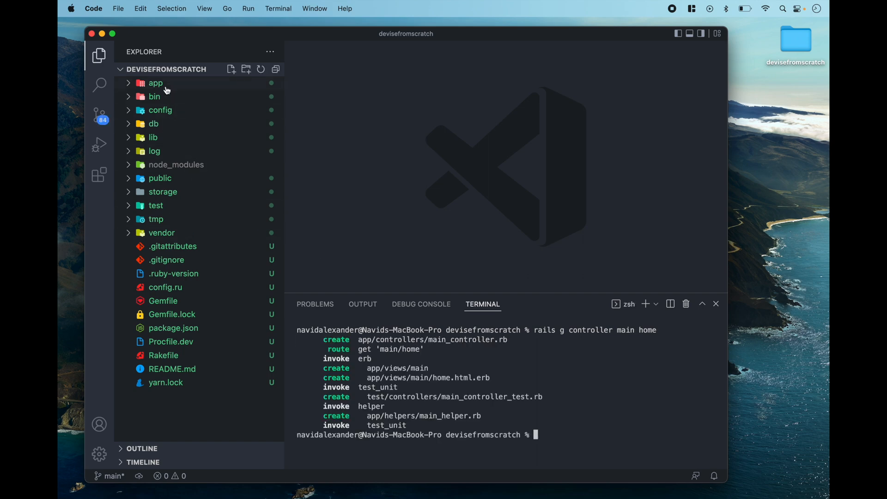
Step: Change routes.rb to root 'main#home' and start the server with ./bin/dev
click(156, 82)
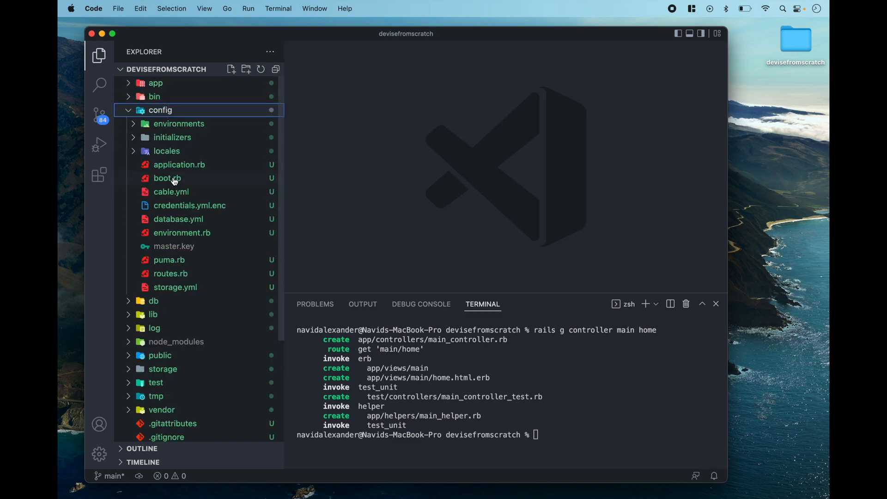
click(171, 274)
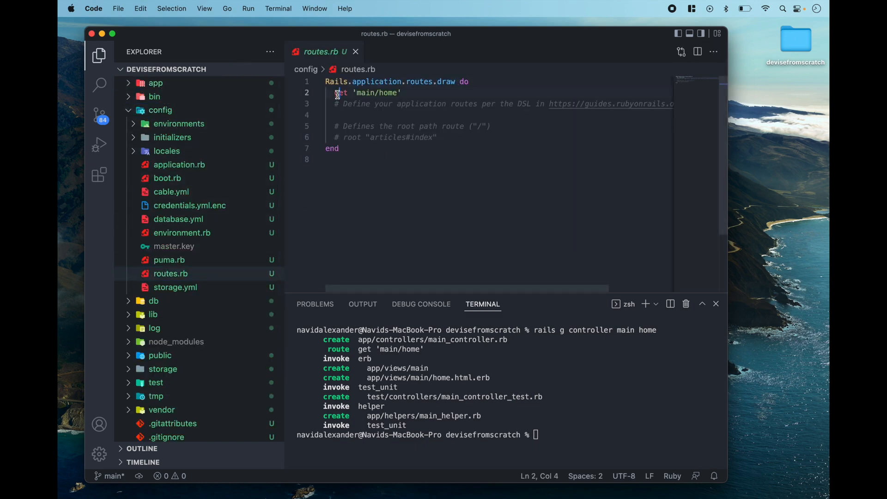
text(root)
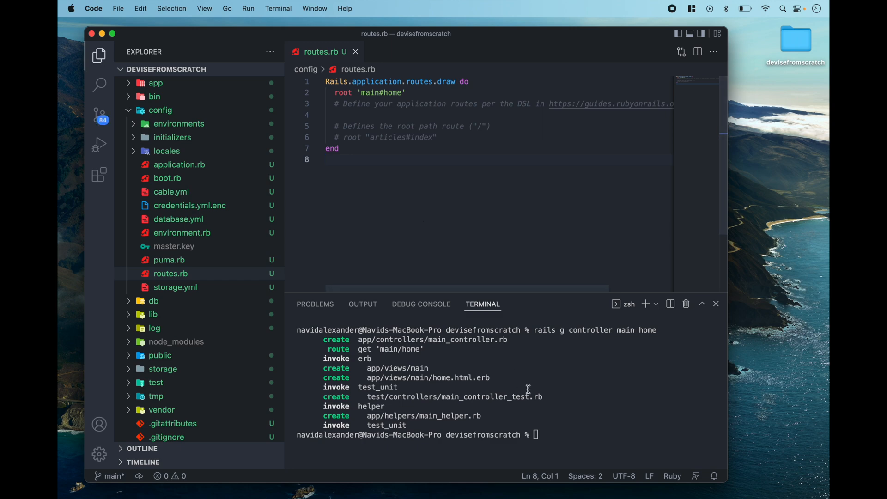
text(./bin/)
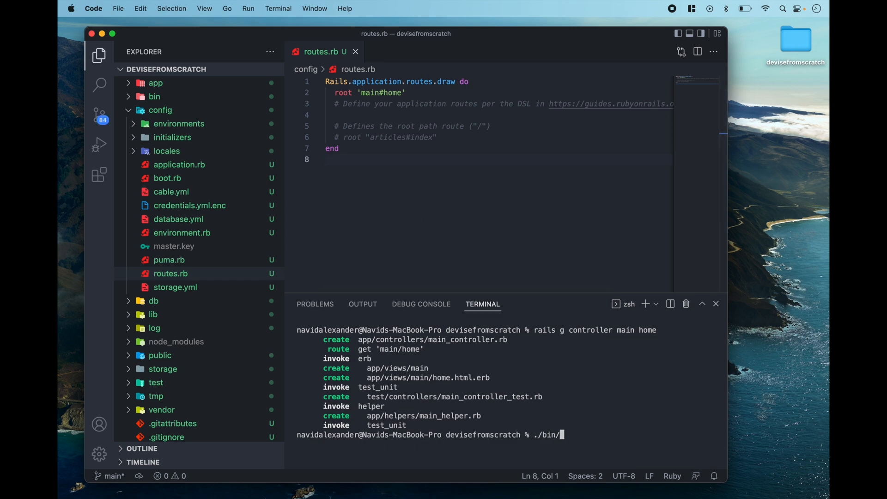
text(dev)
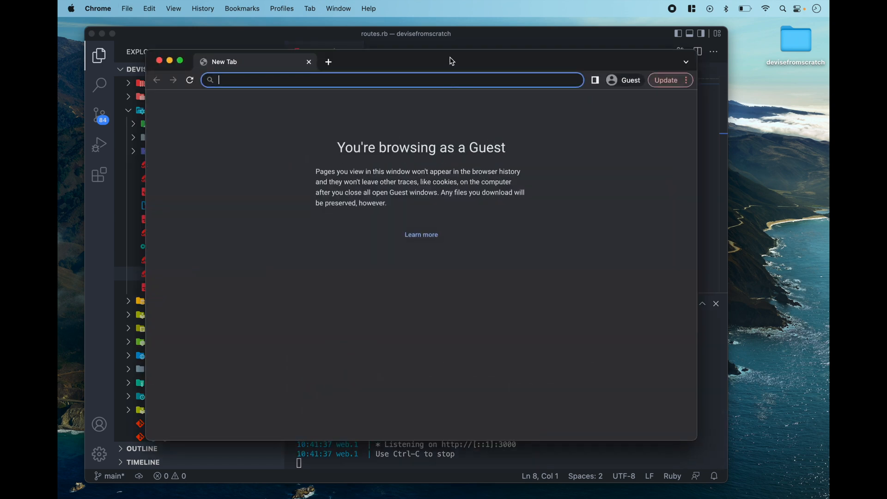
Step: Load localhost:3000 in Chrome to show the Main#home page
text(localhost:3)
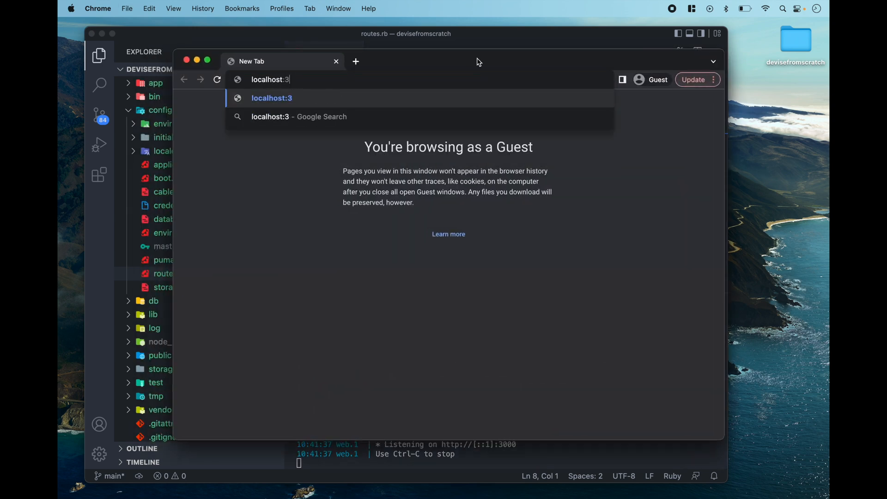
key(Enter)
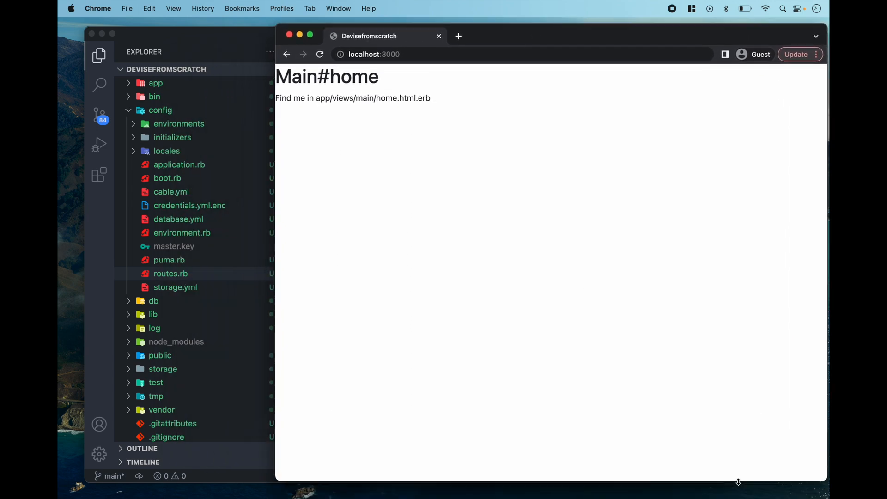
mouse_move(286, 218)
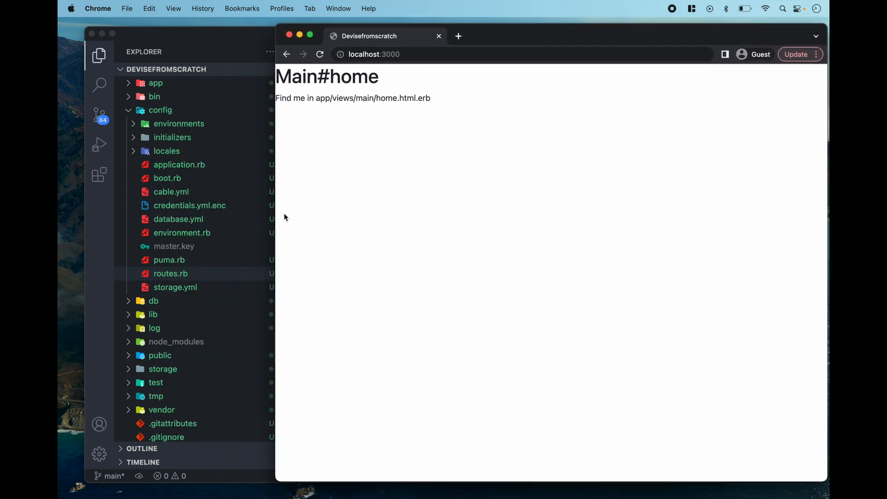
mouse_move(276, 216)
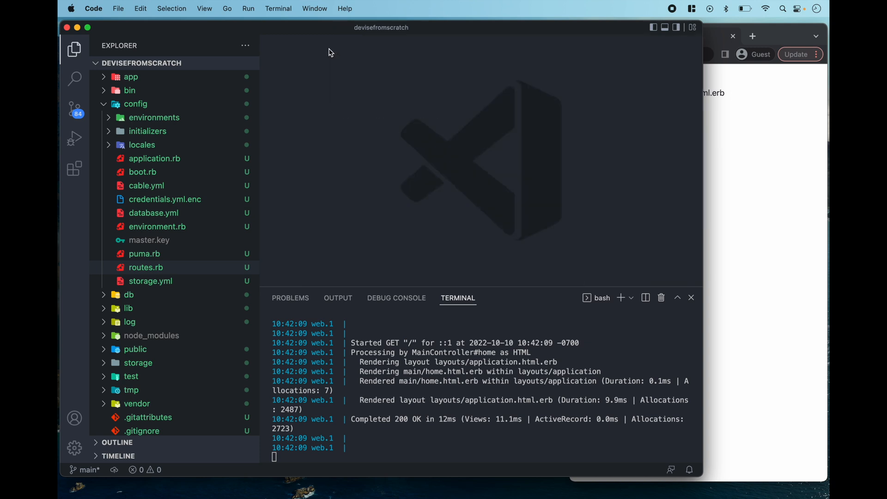
mouse_move(701, 473)
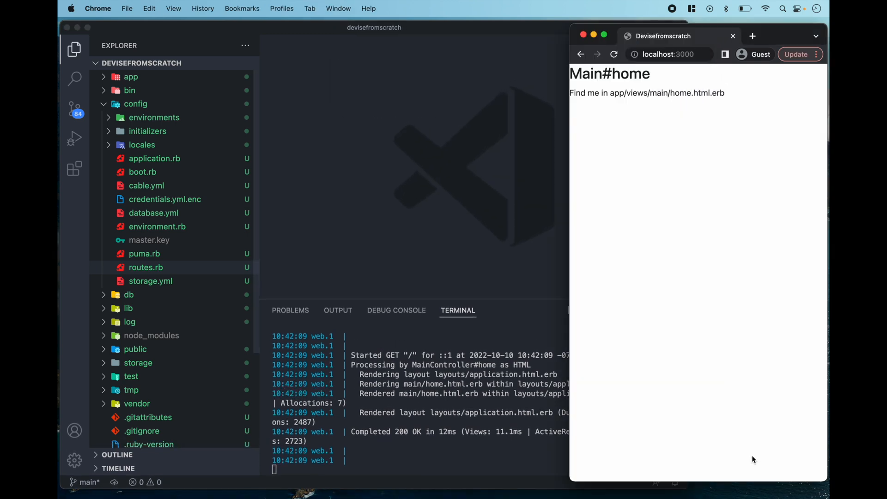
mouse_move(755, 490)
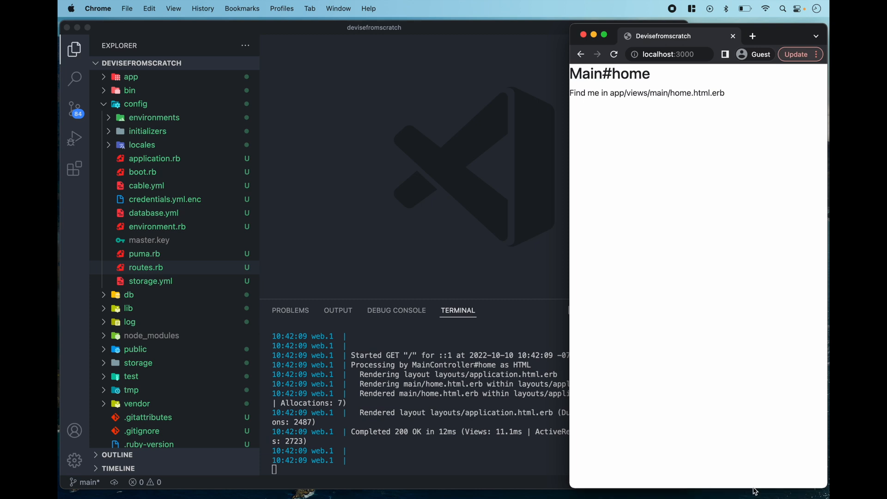
mouse_move(605, 301)
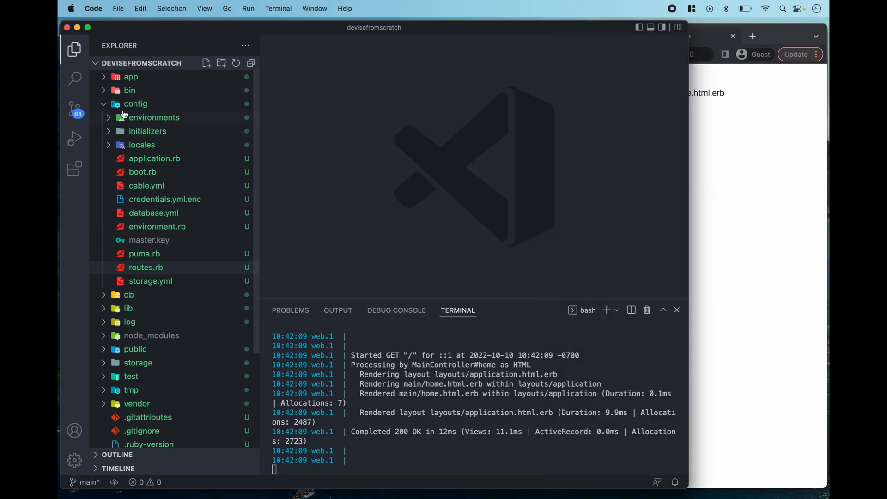
Step: Add gem 'devise' to the Gemfile and run rails g devise:install in a second terminal
click(136, 104)
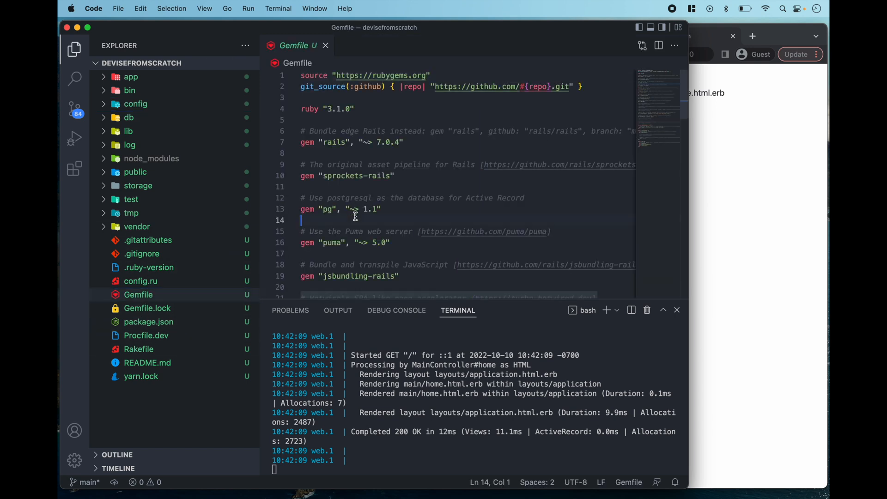
scroll(down, 3)
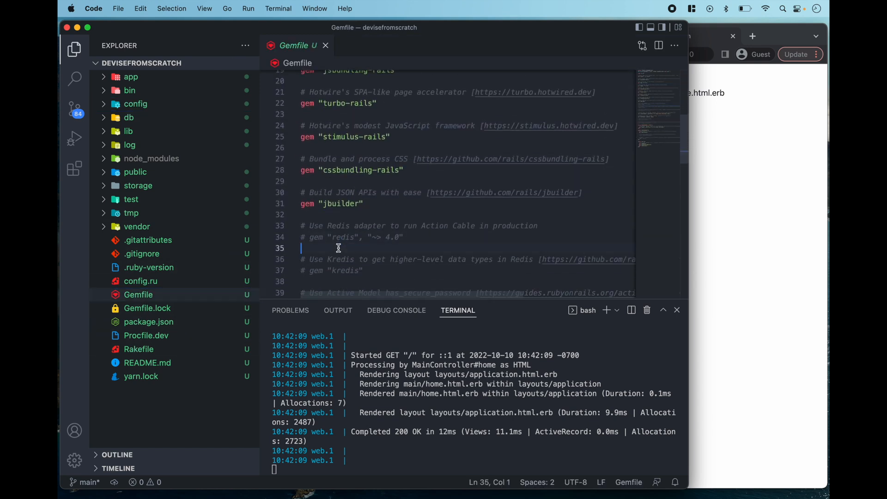
text(gem 'devise')
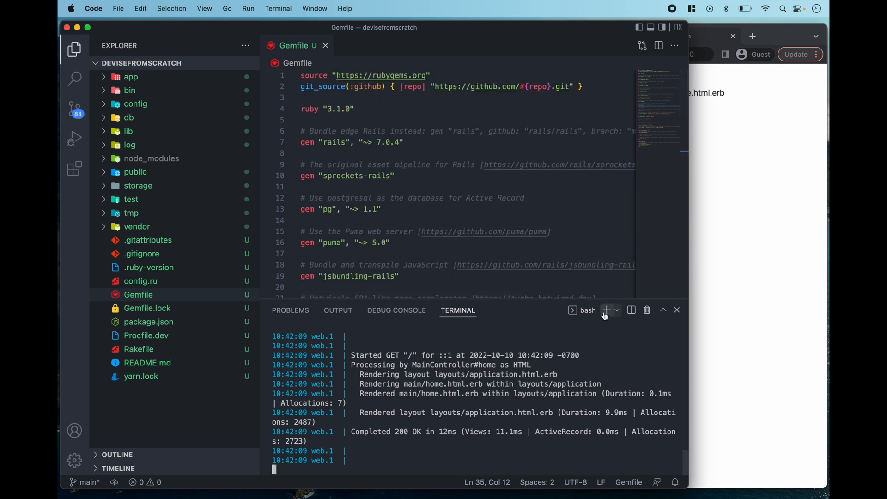
click(606, 310)
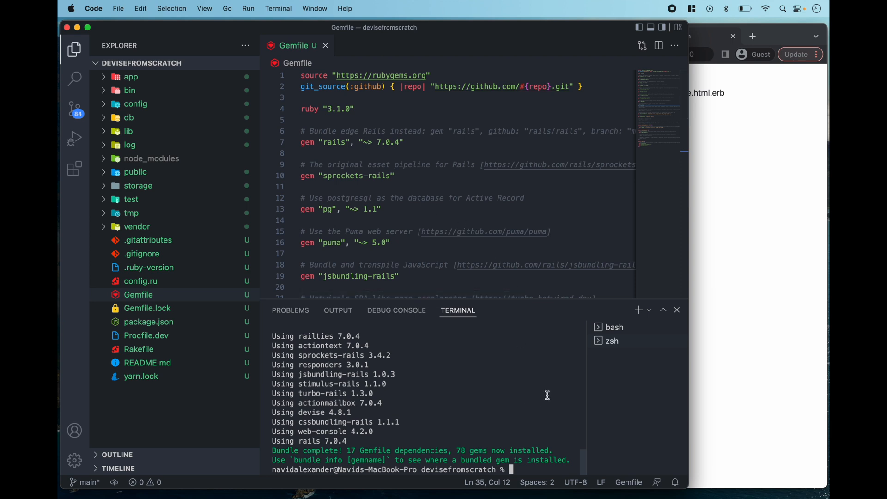
text(clear)
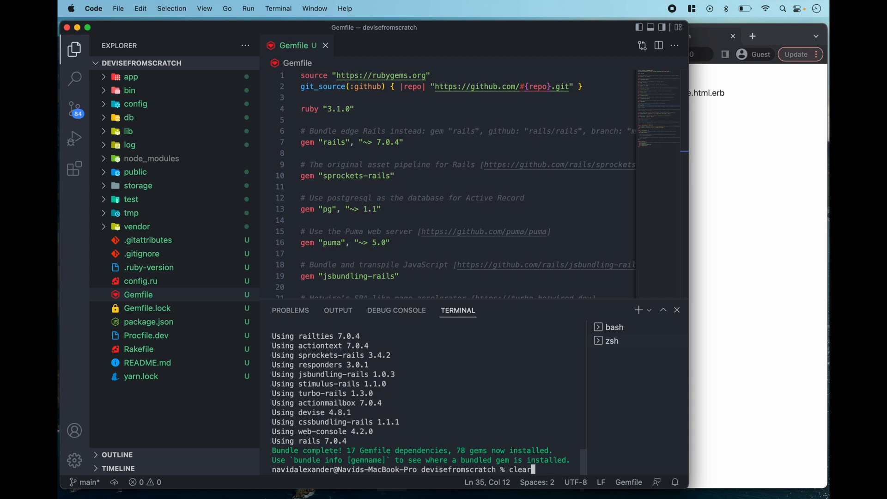
text(rails g)
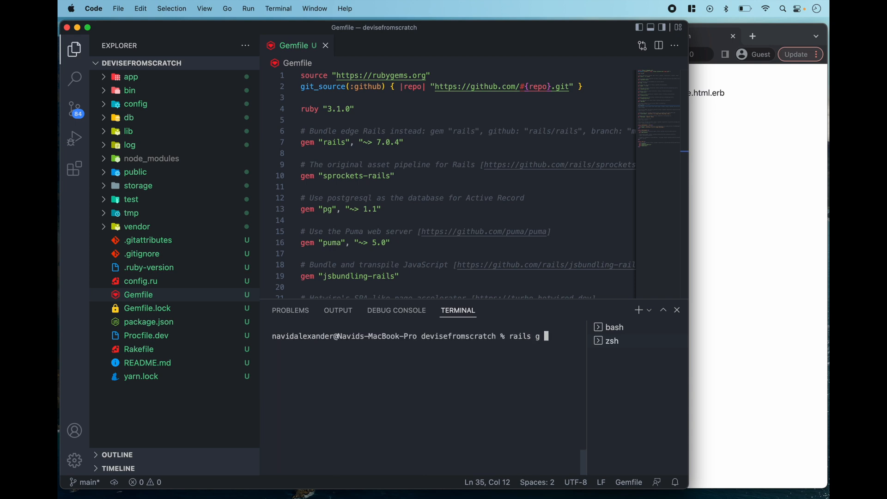
text(evise:install)
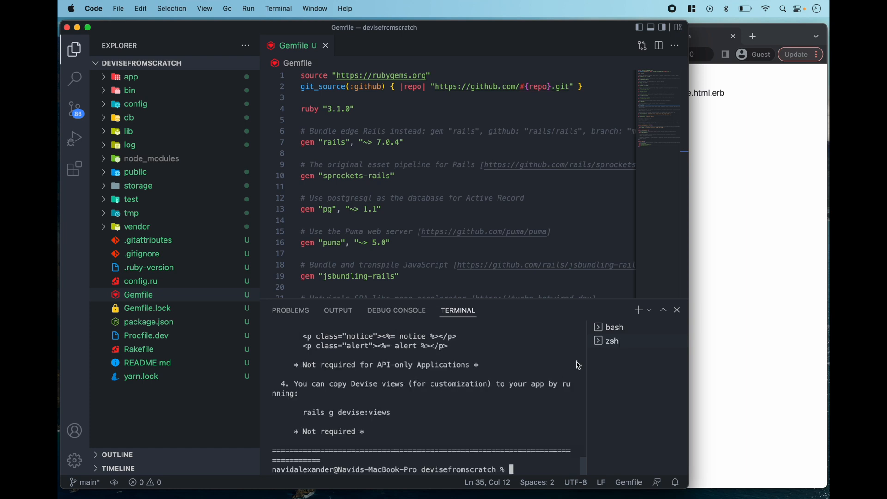
mouse_move(471, 305)
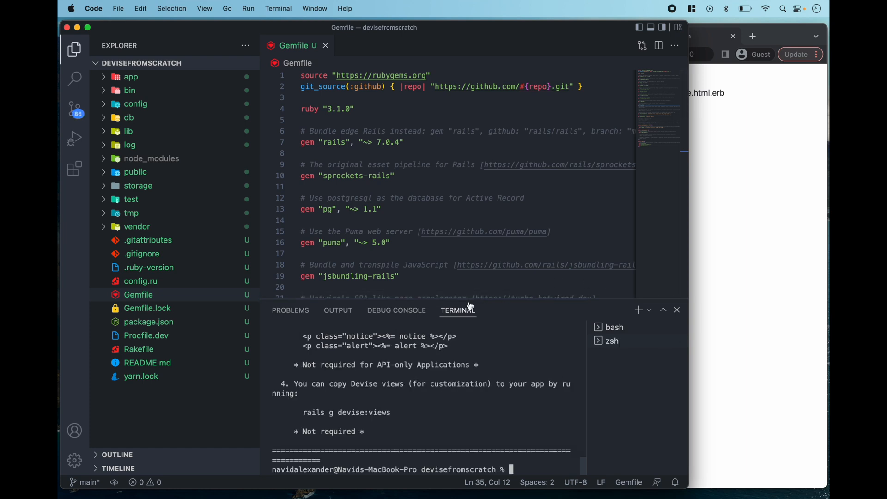
mouse_move(470, 306)
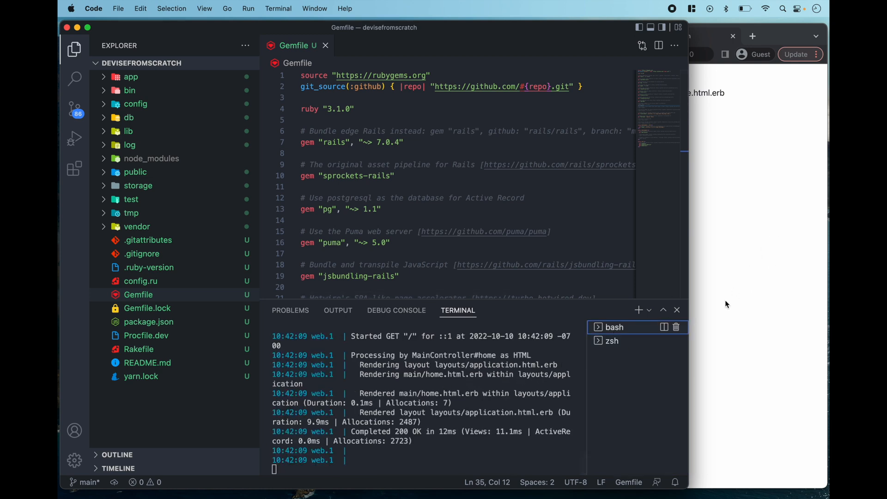
Step: Set mailer default_url_options to localhost:3000 in development.rb and close the file
click(612, 341)
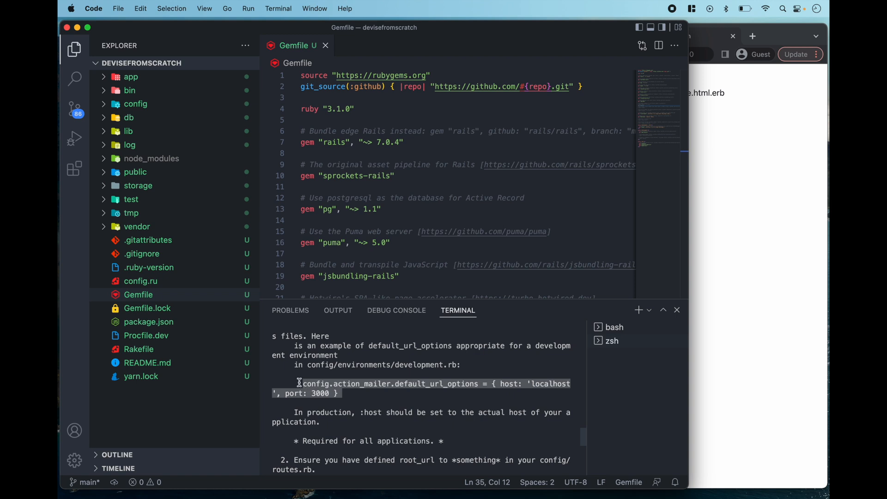
click(136, 103)
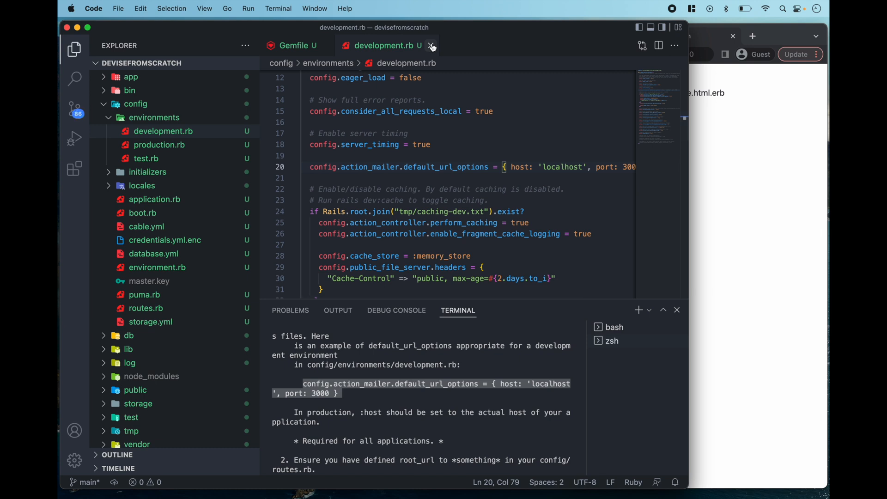
mouse_move(432, 45)
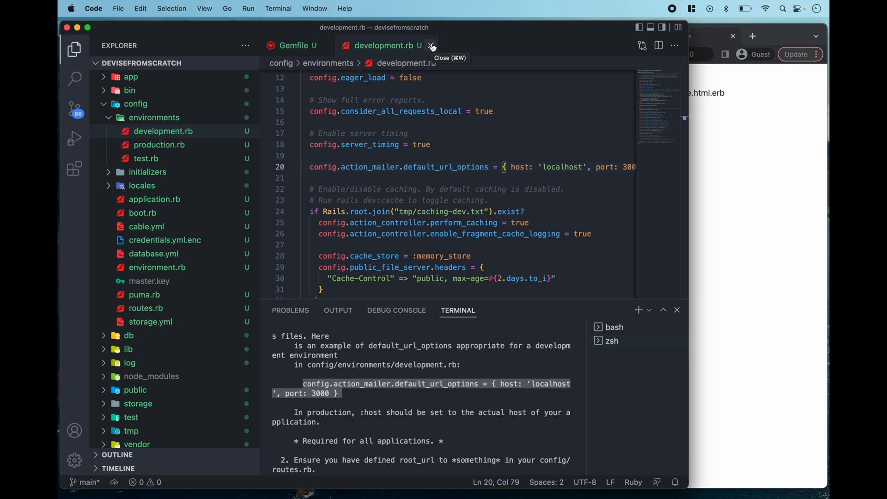
click(432, 46)
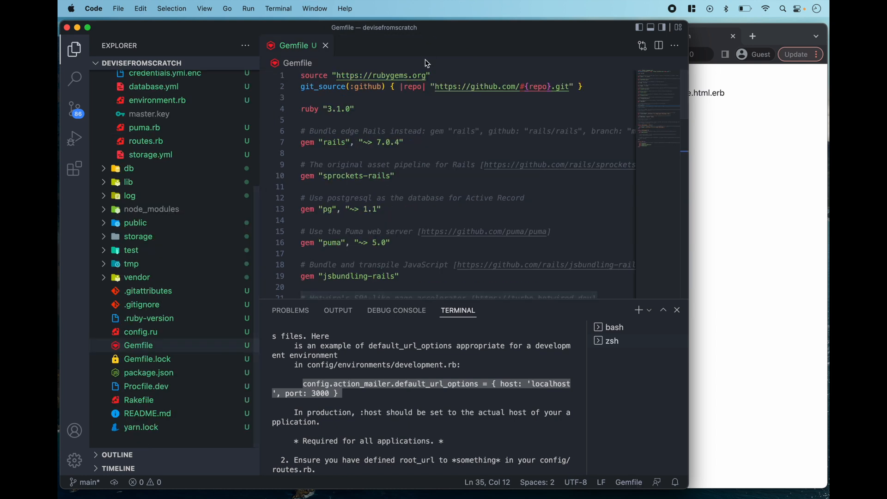
scroll(down, 3)
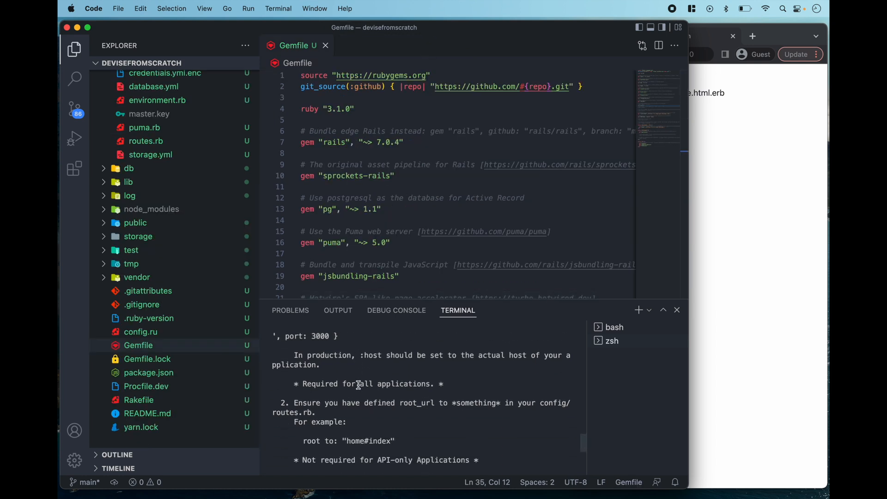
scroll(down, 3)
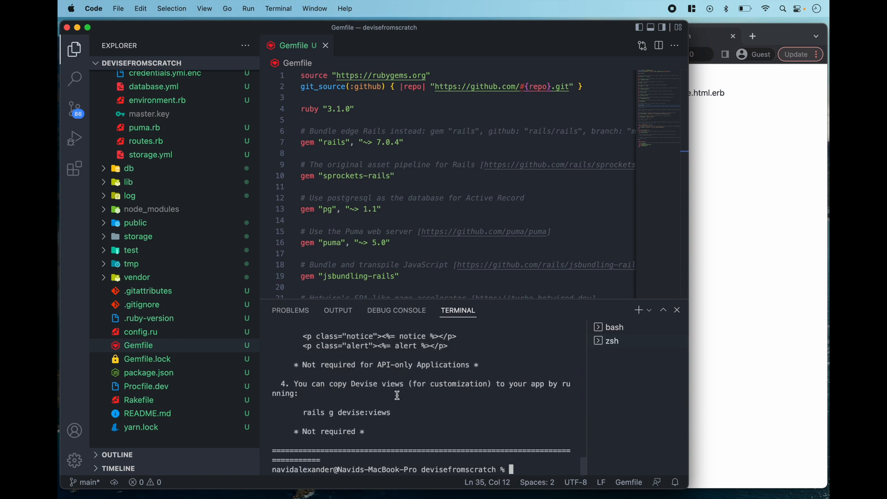
double_click(383, 412)
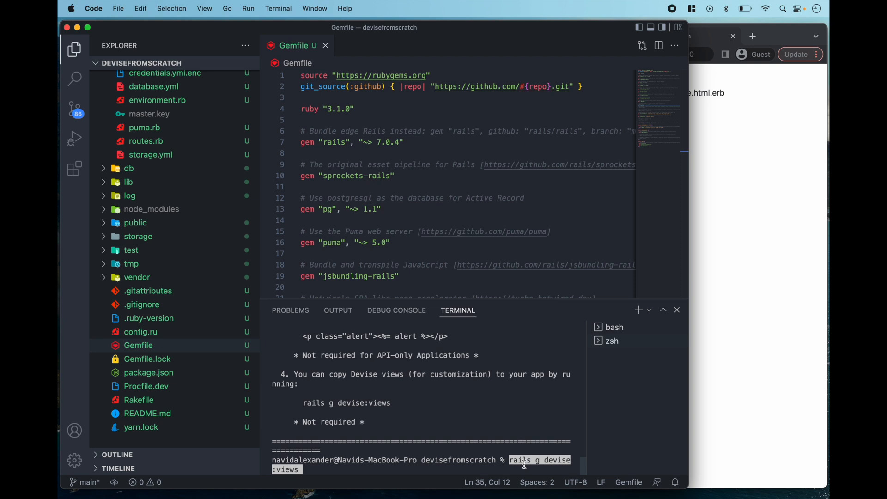
key(Enter)
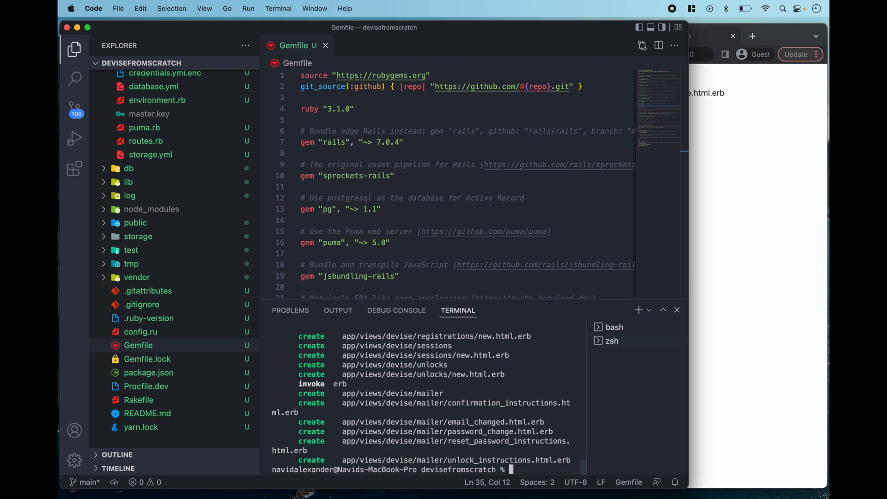
mouse_move(332, 330)
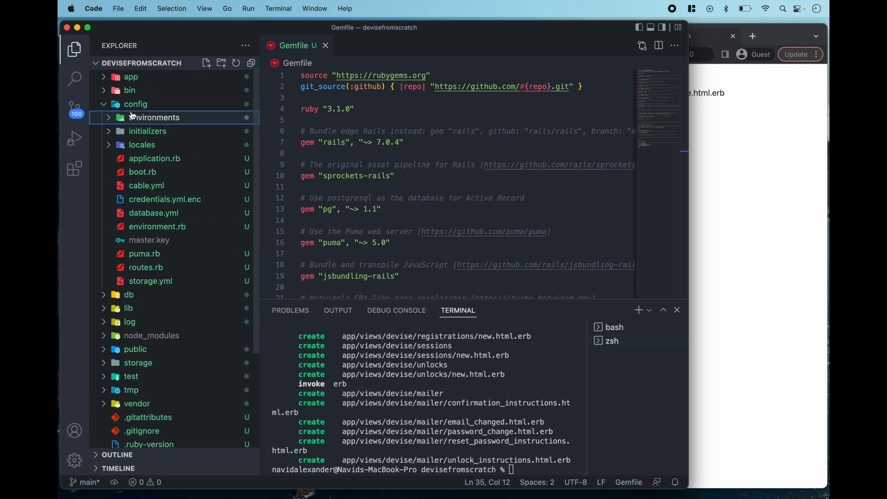
click(131, 76)
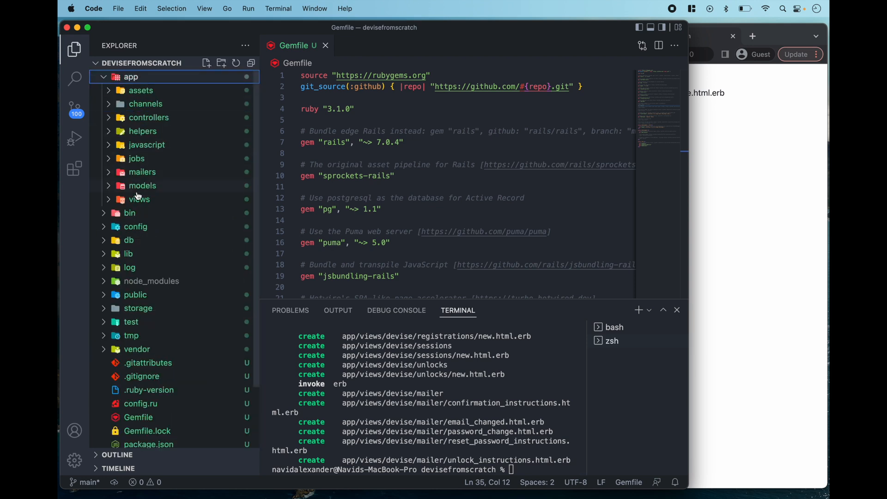
click(138, 199)
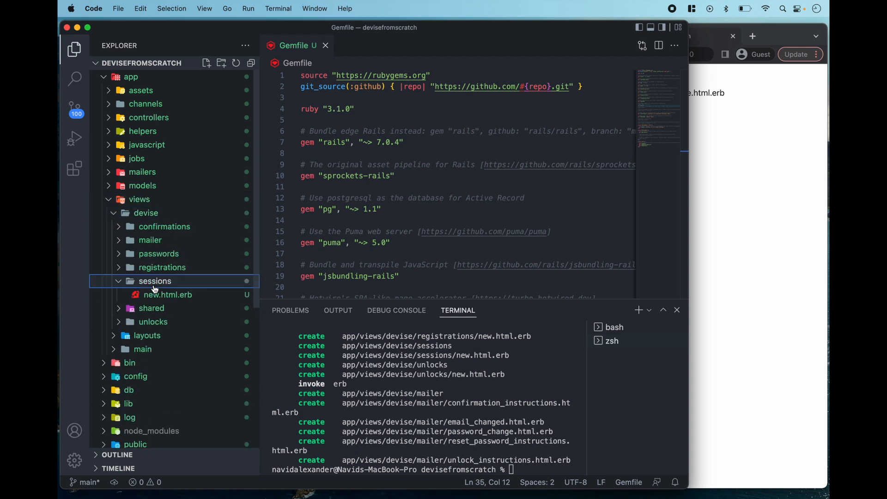
click(162, 267)
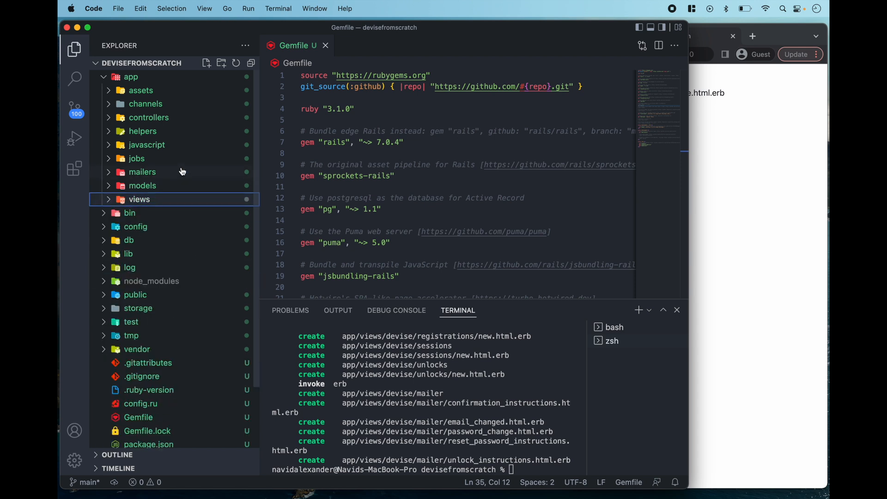
mouse_move(182, 172)
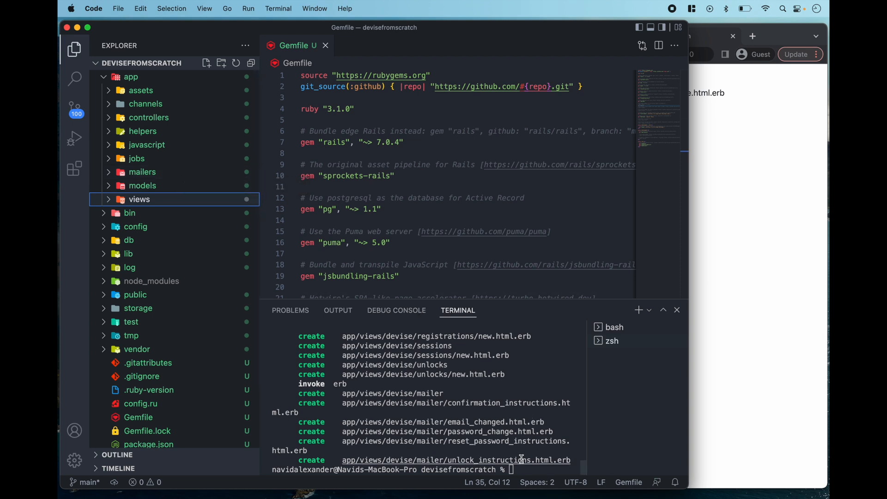
text(cl)
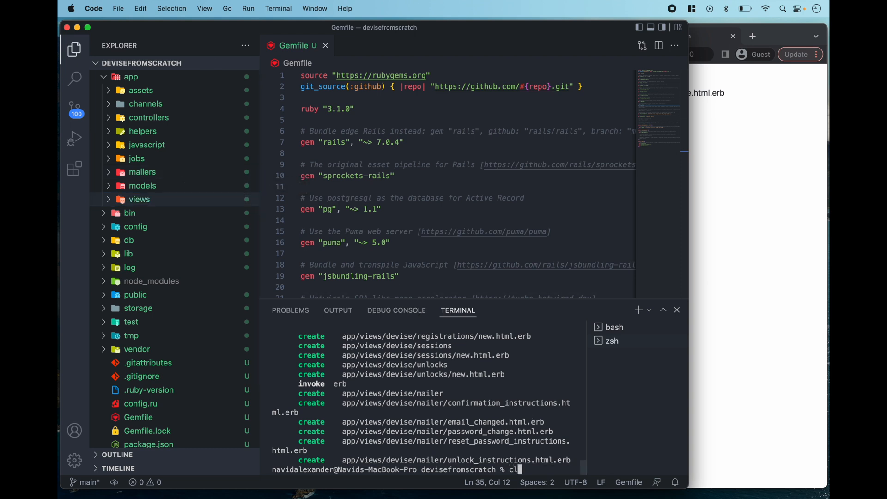
Step: Clear the terminal and run rails g devise User
key(Enter)
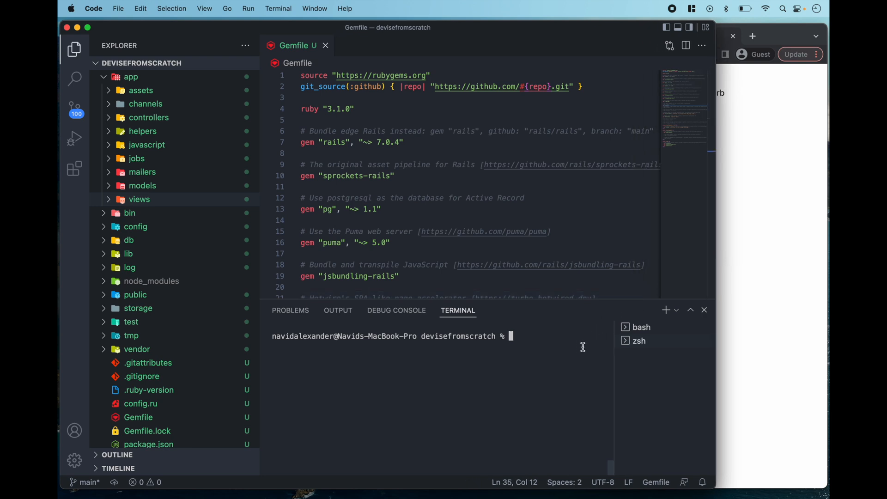
text(rails g)
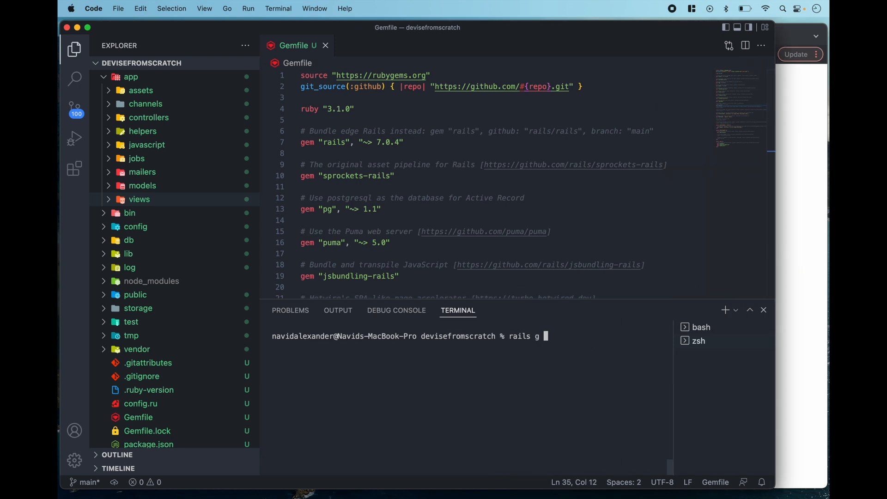
text(evise UY)
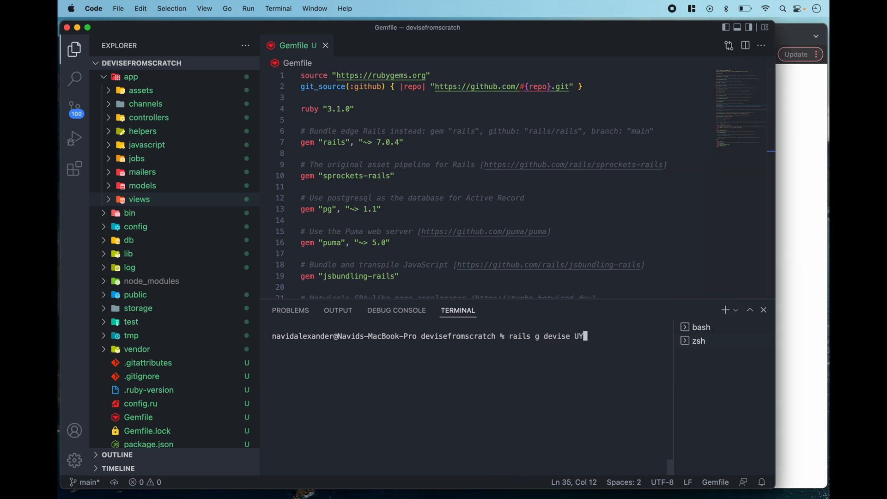
key(Enter)
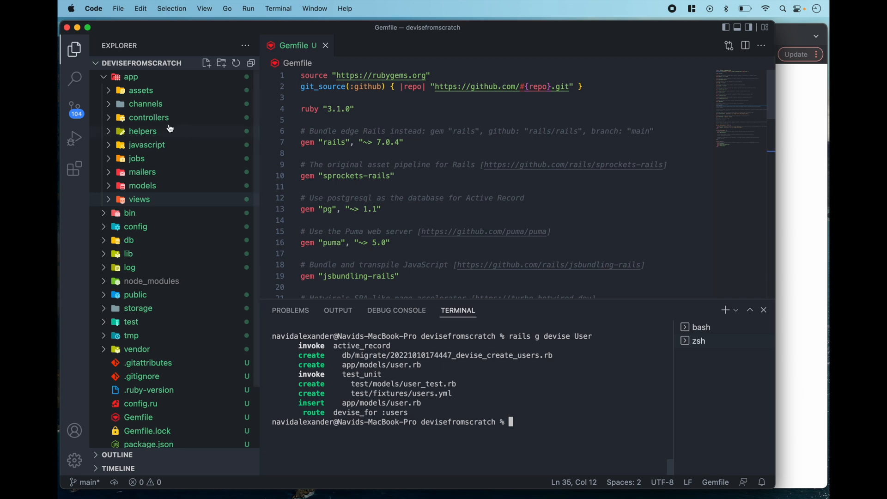
Step: Open the new devise_create_users migration from db/migrate
click(131, 77)
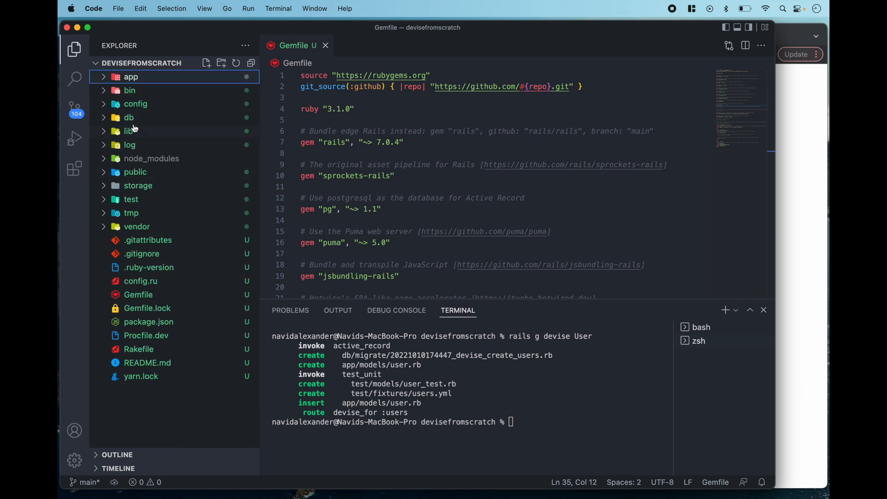
click(128, 117)
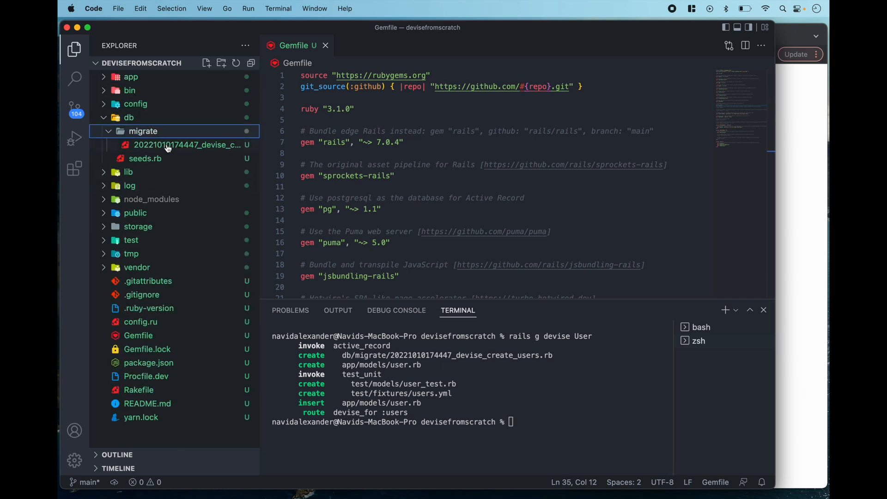
double_click(187, 144)
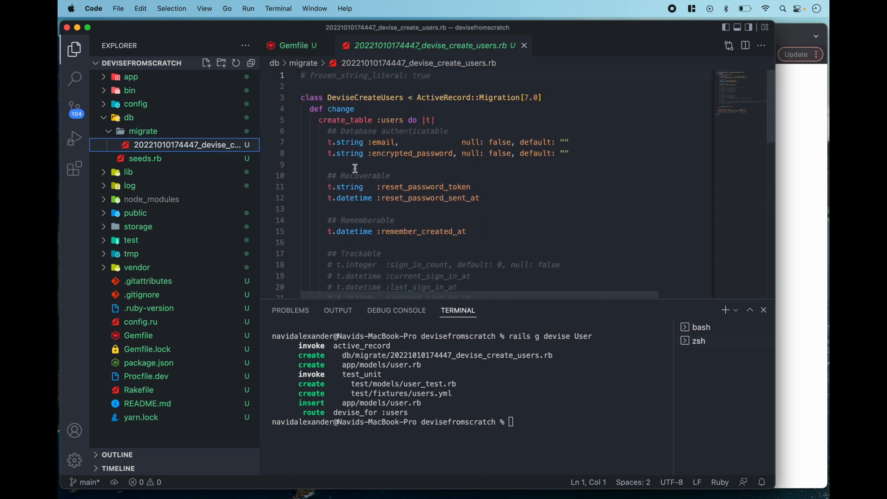
mouse_move(462, 216)
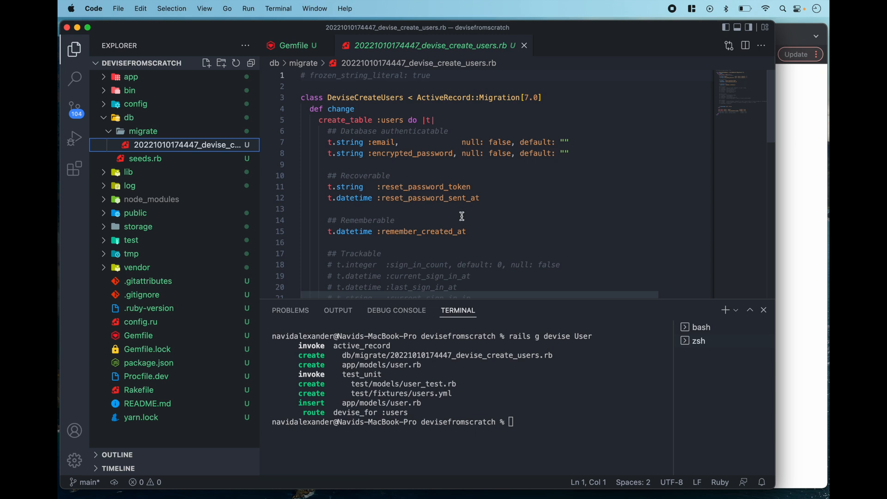
mouse_move(474, 187)
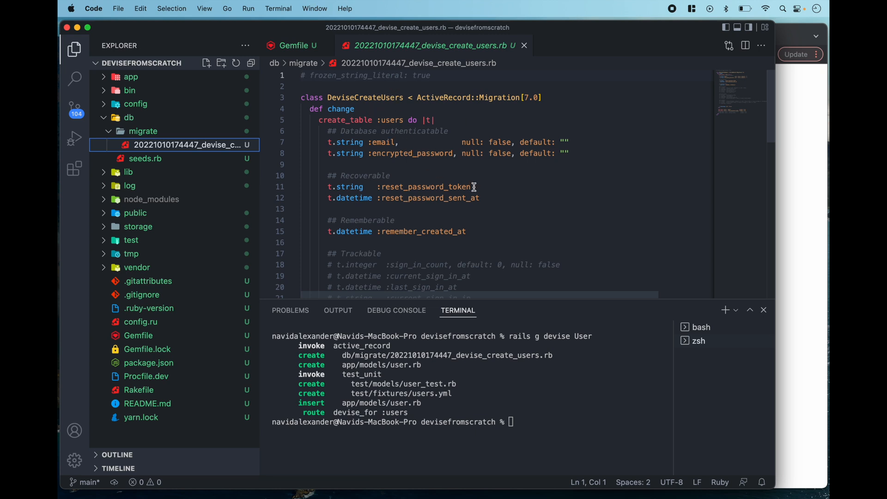
mouse_move(440, 141)
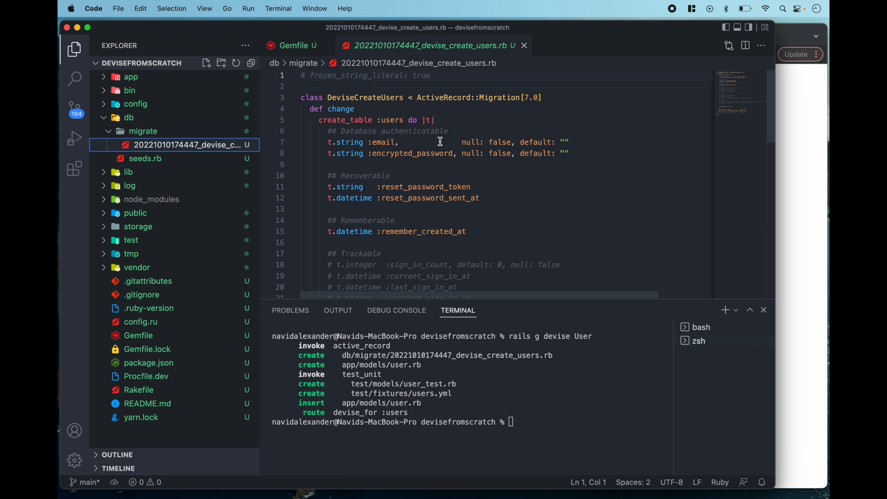
text(rails)
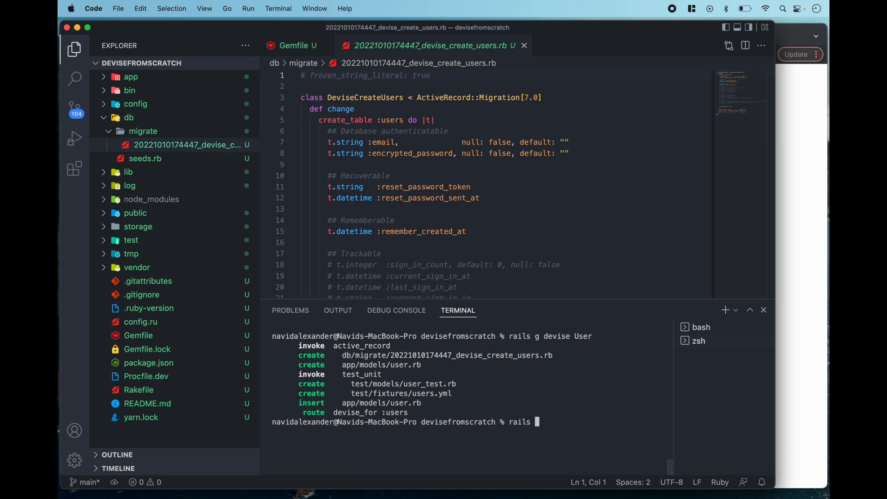
Step: Run rails db:migrate, close the migration and Gemfile tabs, and clear the terminal
text(db:migrate)
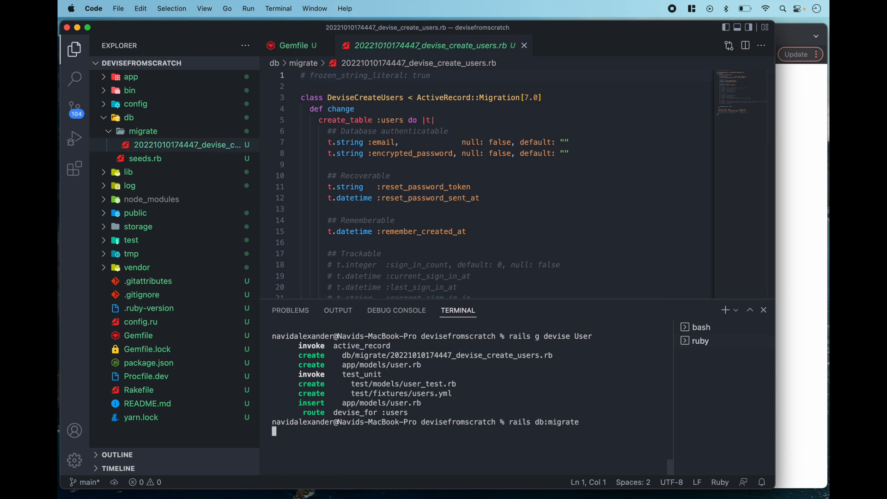
key(Enter)
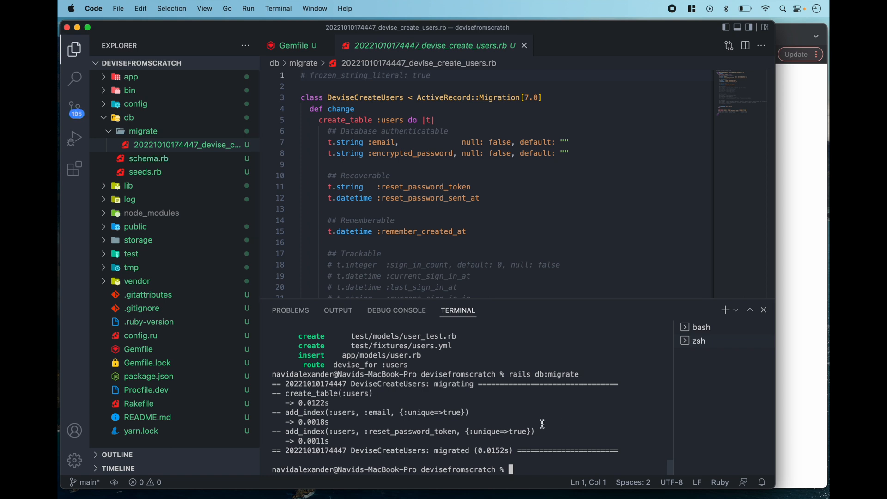
mouse_move(539, 389)
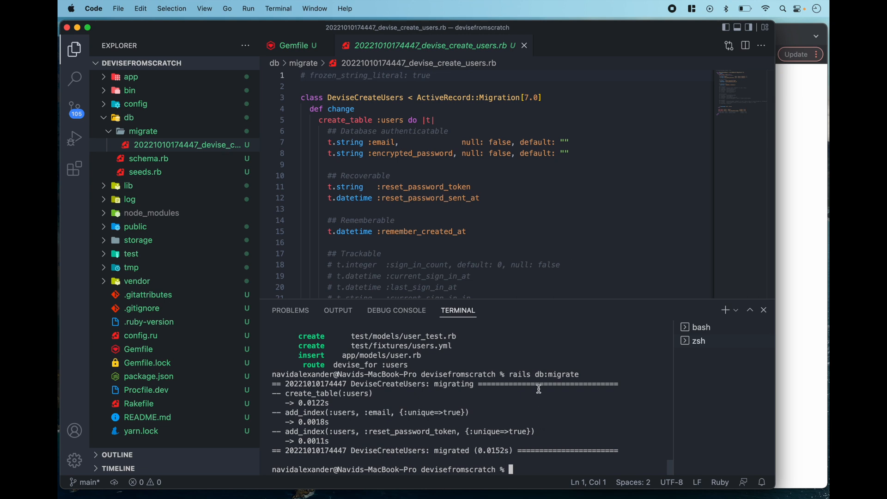
click(293, 45)
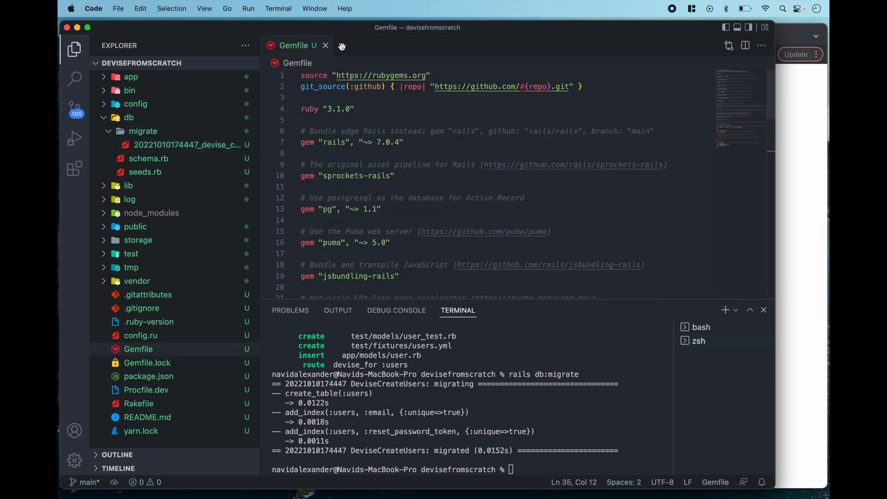
click(326, 45)
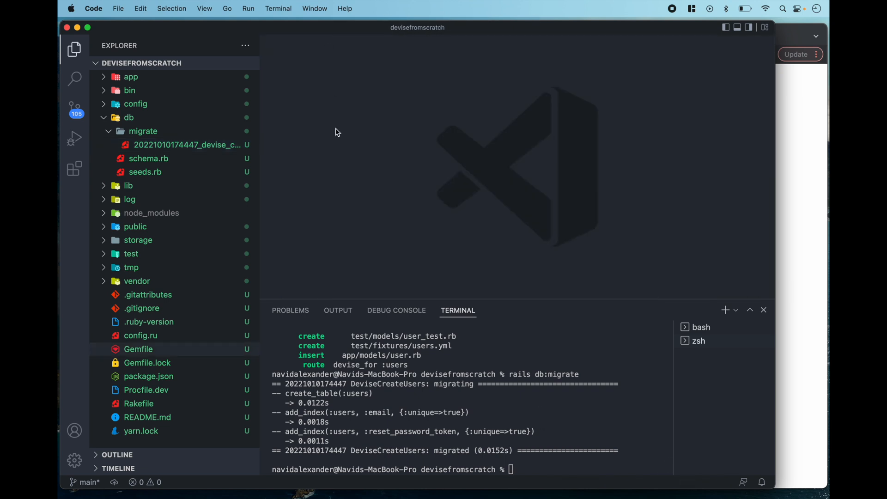
text(clear)
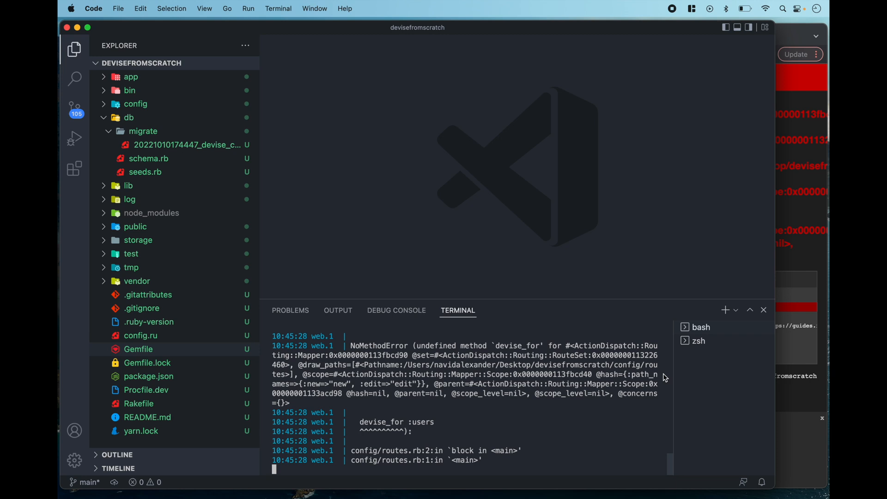
Step: Reload localhost:3000 to confirm Main#home renders again
key(ctrl+c)
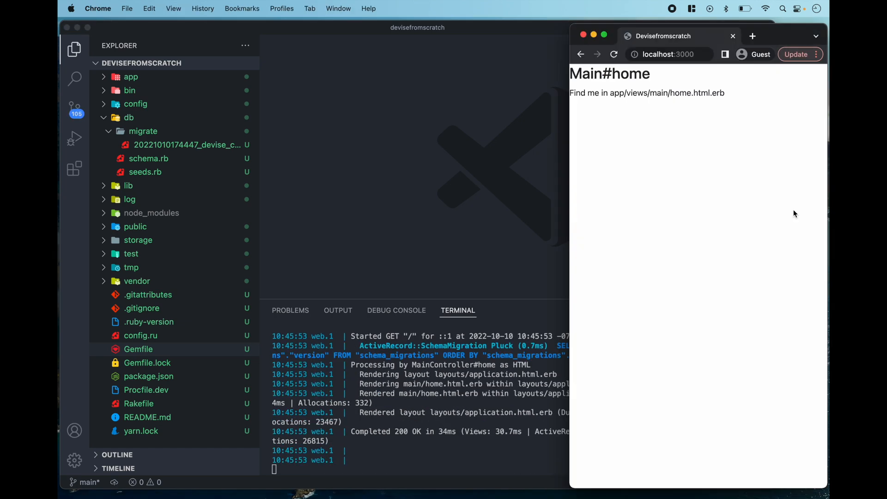
mouse_move(657, 151)
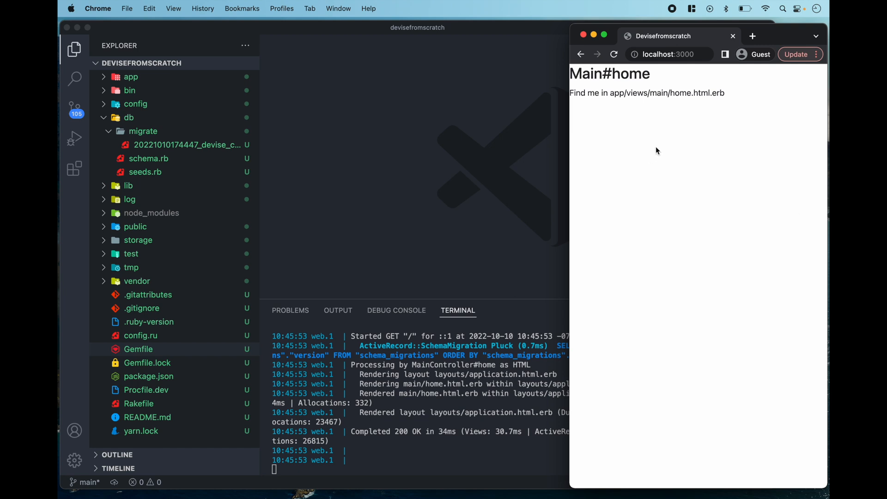
mouse_move(625, 103)
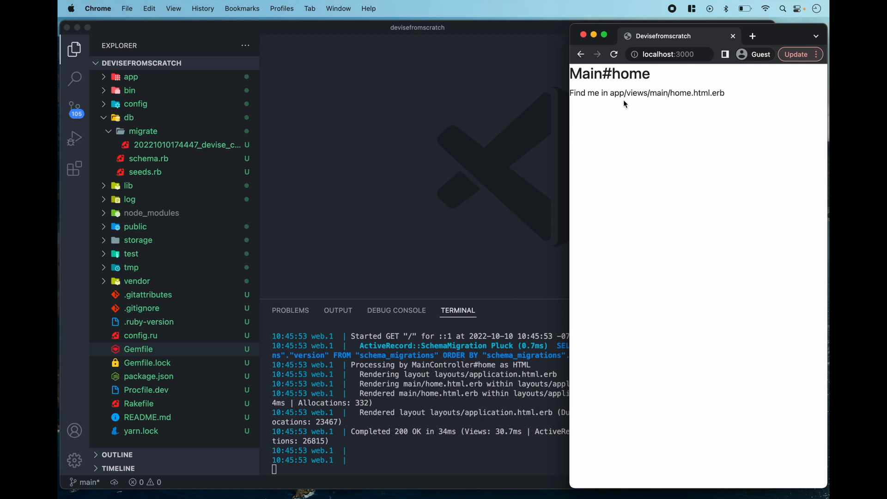
mouse_move(463, 105)
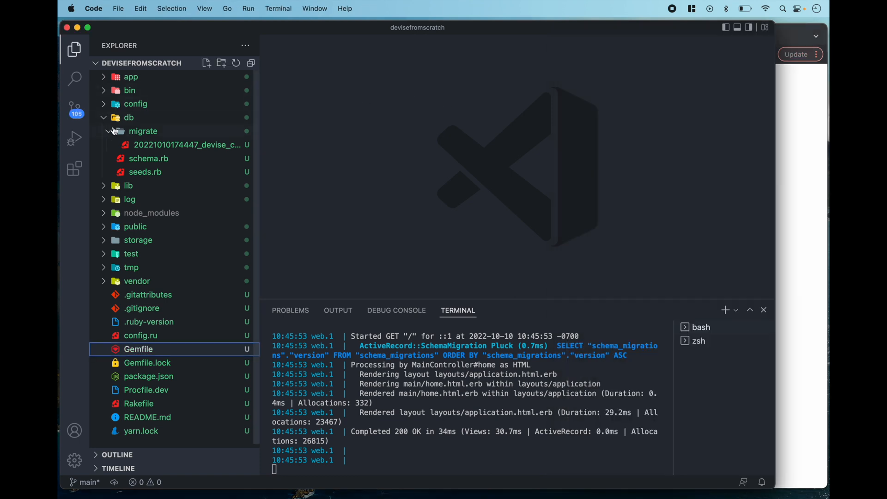
Step: Create a new _navbar.html.erb file in app/views/layouts
click(128, 118)
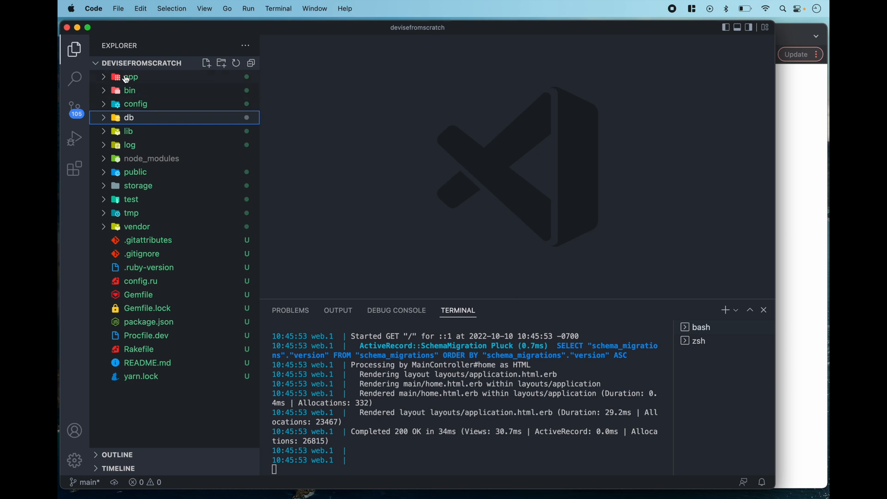
click(130, 77)
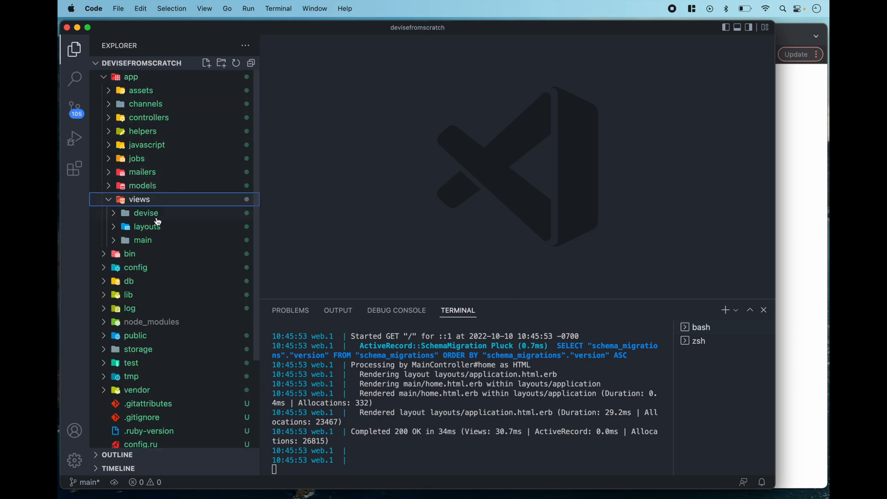
right_click(146, 226)
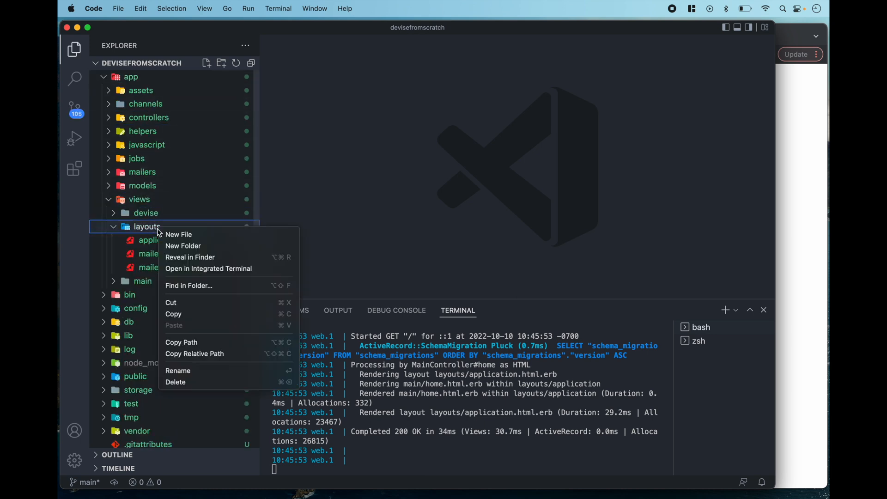
click(178, 234)
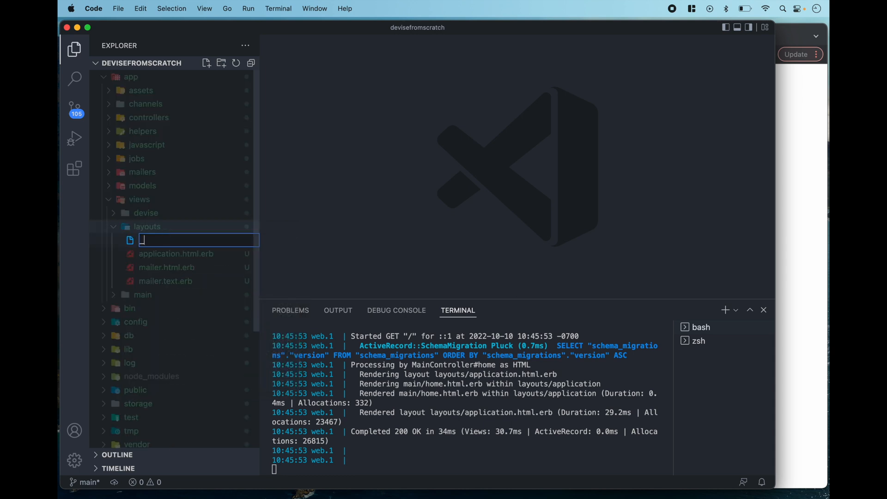
text(_navbar.html.erb)
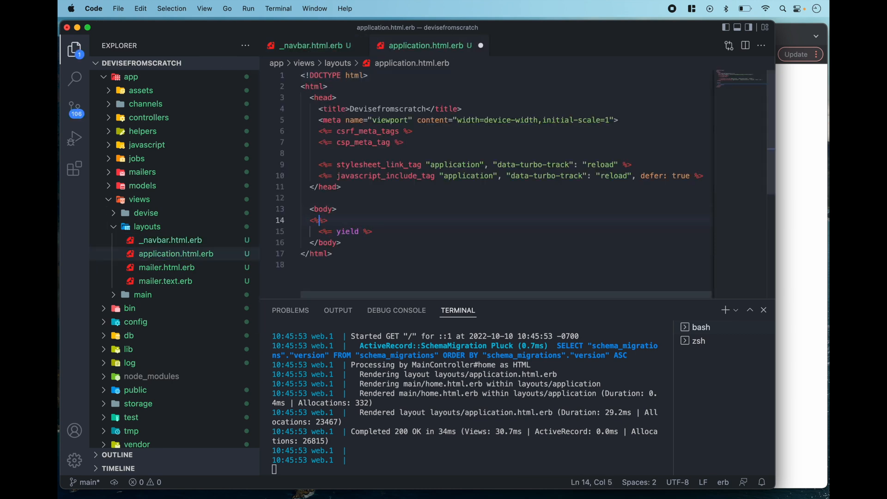
Step: Render 'layouts/navbar' in the application layout, add Bootstrap navbar code, and reload the page
text(render 'layouts/navbar)
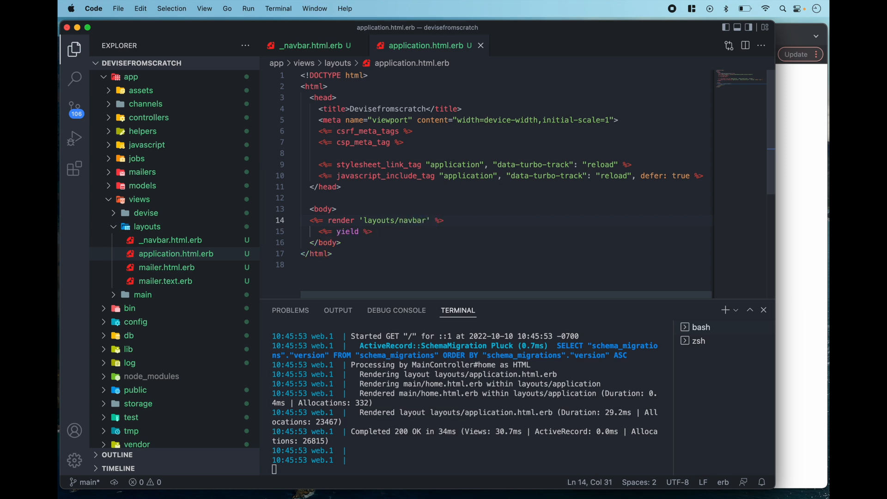
click(170, 240)
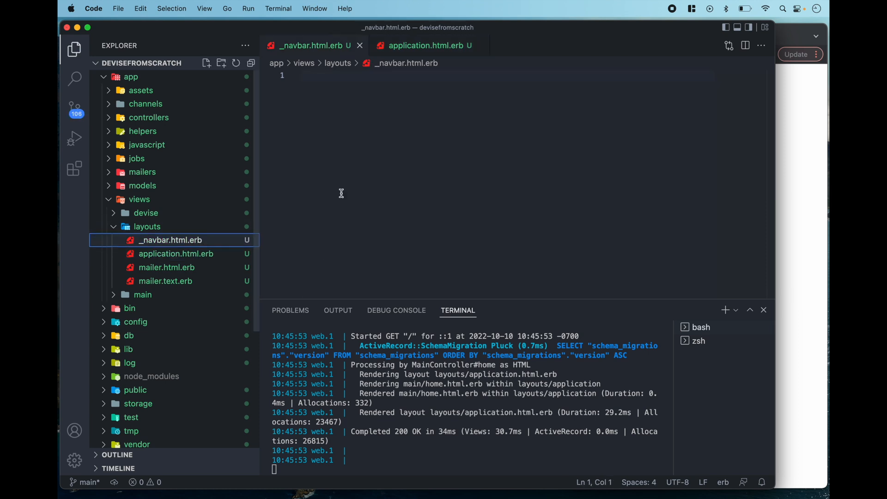
text(Navbar)
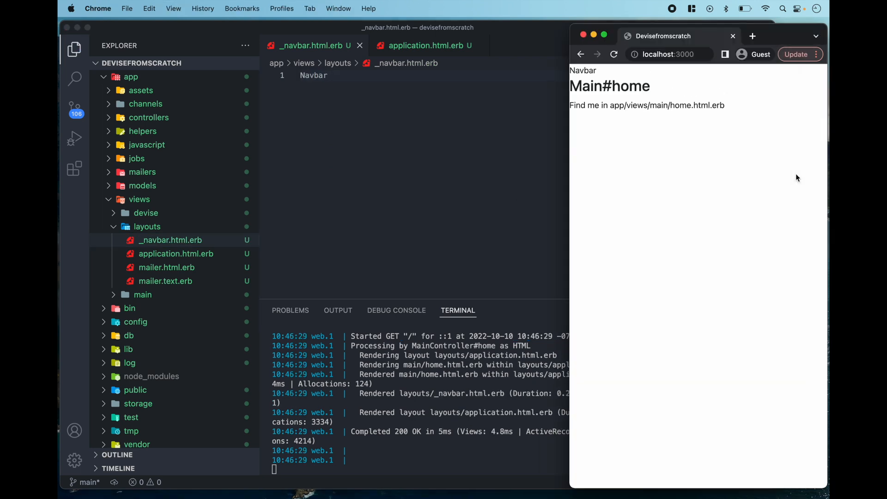
double_click(582, 70)
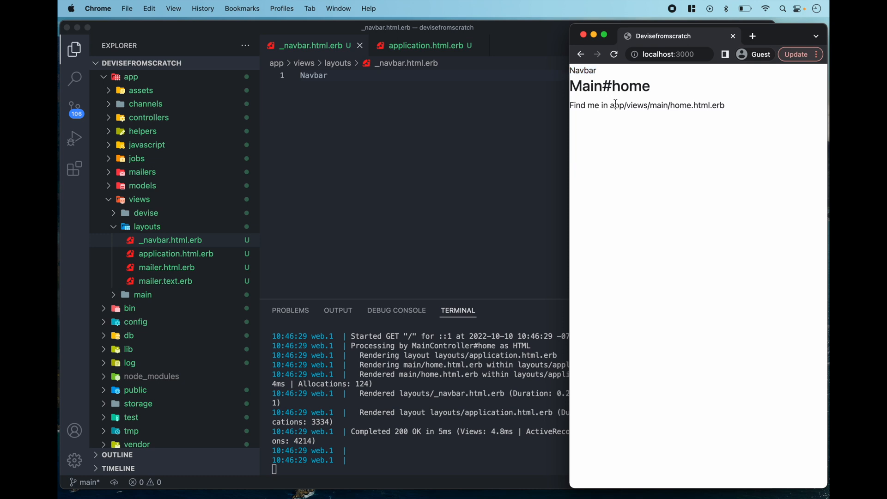
mouse_move(608, 106)
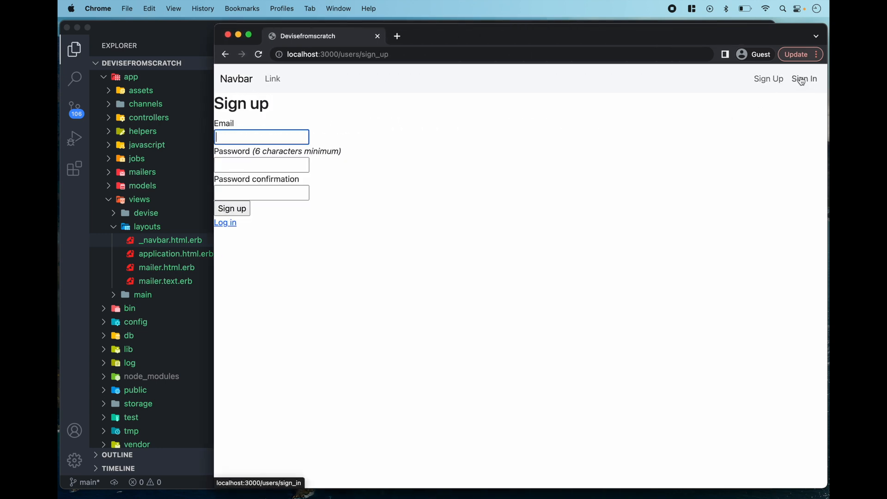
click(804, 78)
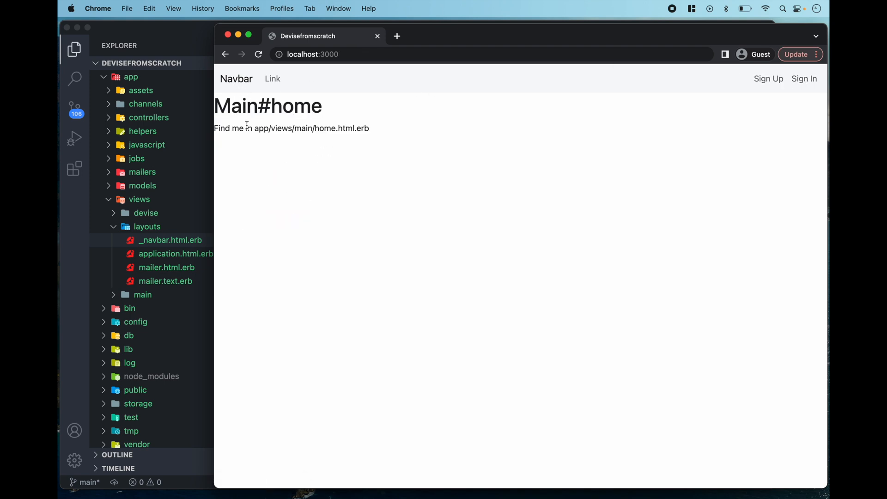
mouse_move(188, 37)
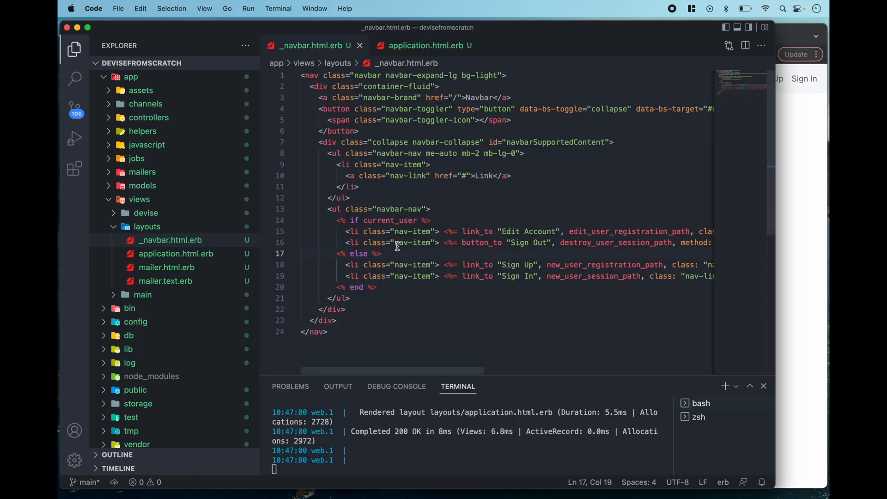
Step: Wrap the layout's yield in a .container div using the Emmet abbreviation
scroll(down, 3)
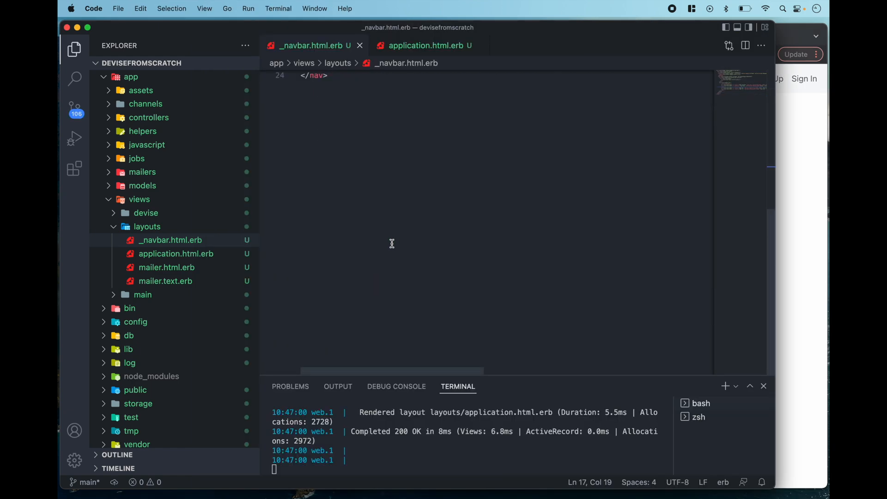
click(425, 45)
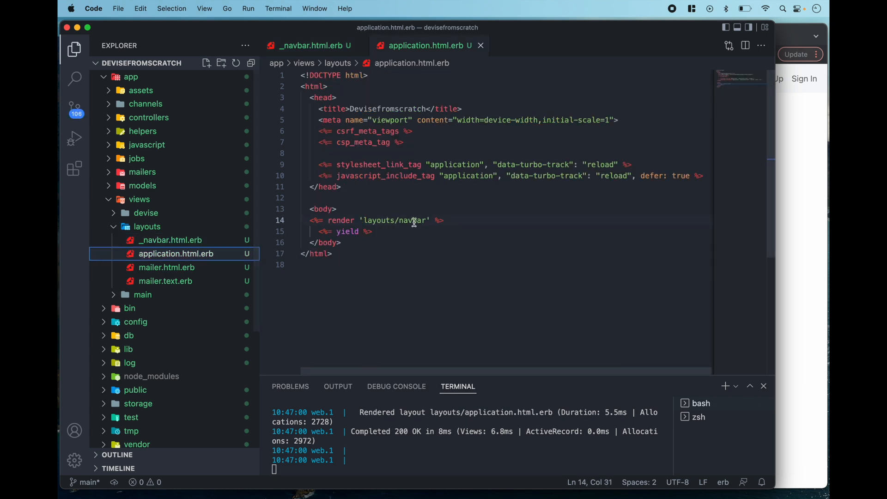
text(.contain)
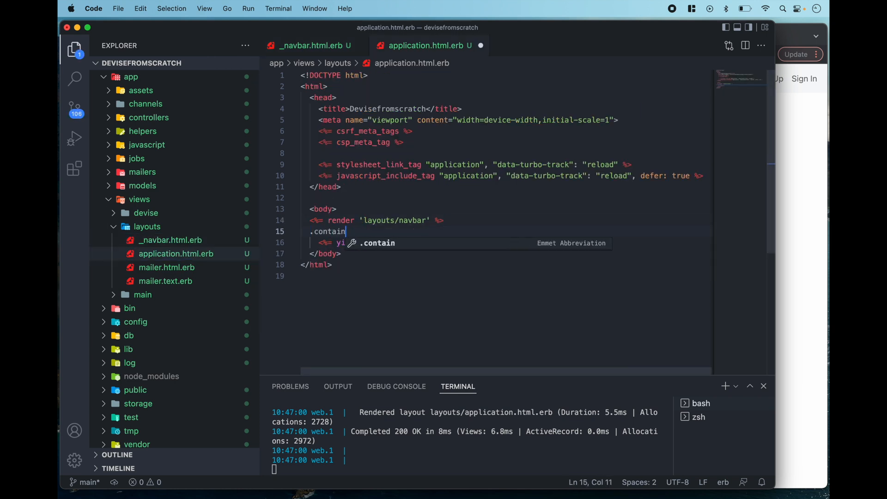
key(Tab)
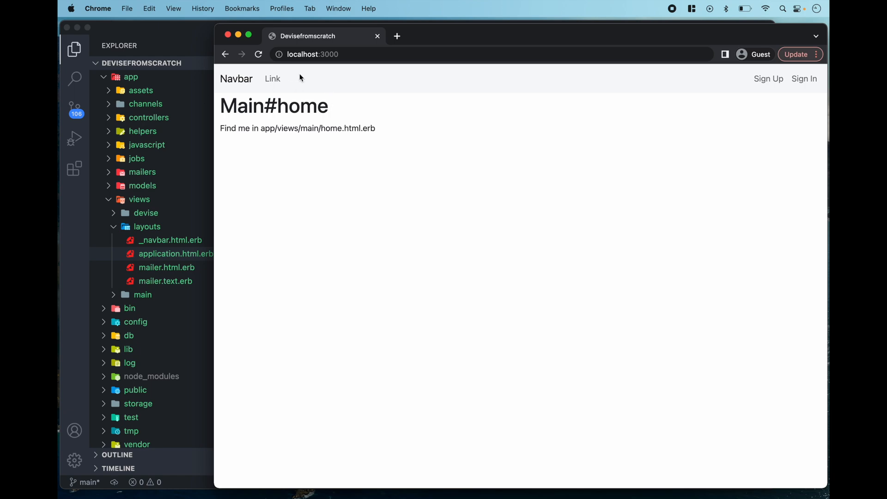
mouse_move(327, 203)
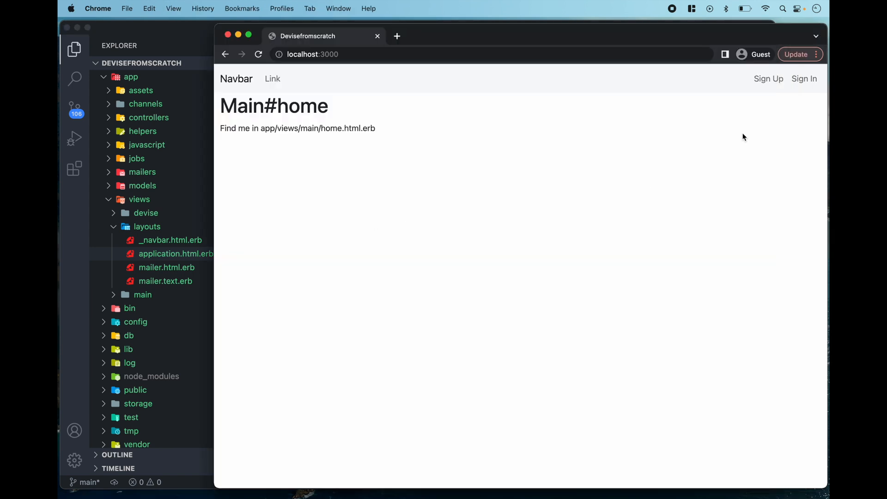
Step: Open the Devise sign-up page at /users/sign_up in Chrome
click(769, 78)
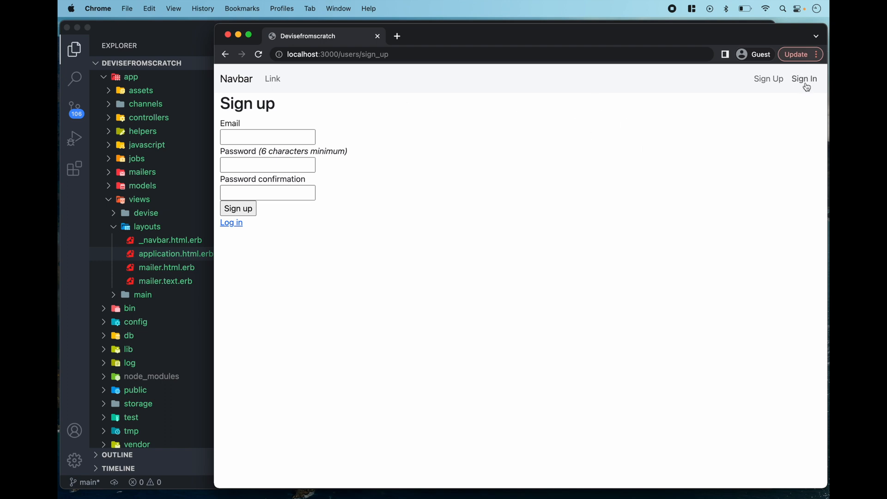
mouse_move(487, 114)
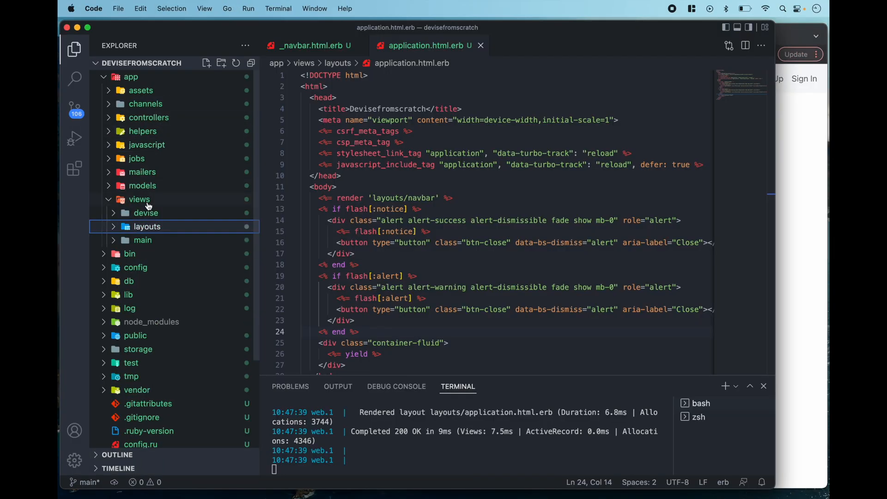
Step: In devise.rb, set navigational_formats to ['*/*', :html, :turbo_stream]
click(136, 227)
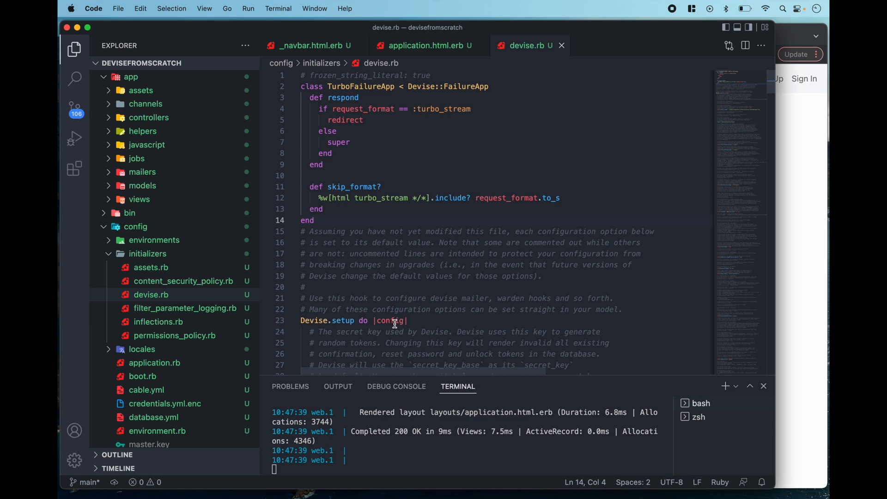
mouse_move(354, 169)
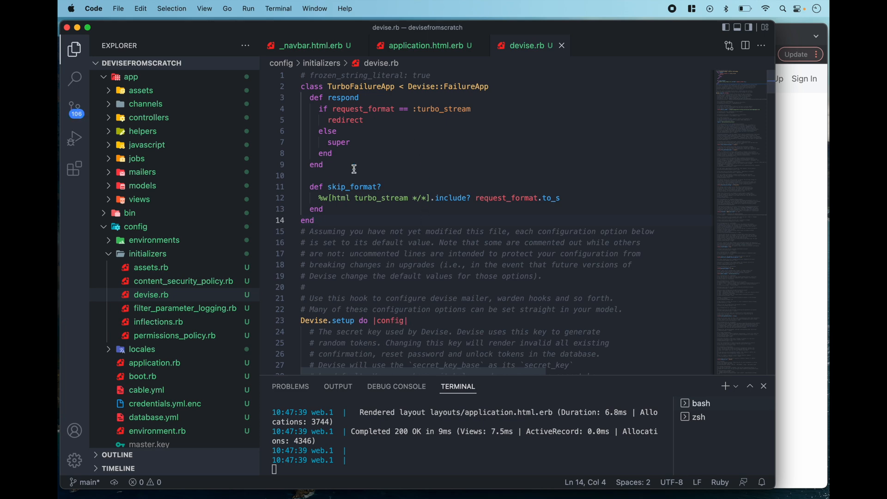
mouse_move(360, 134)
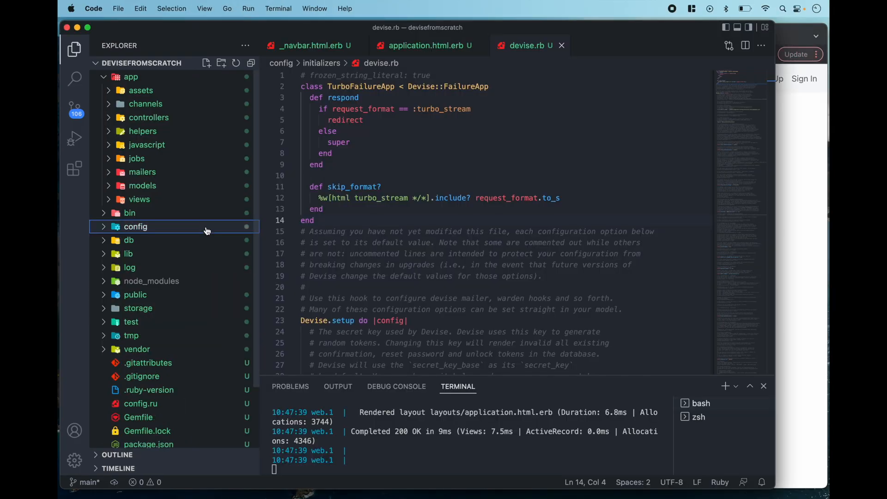
click(136, 227)
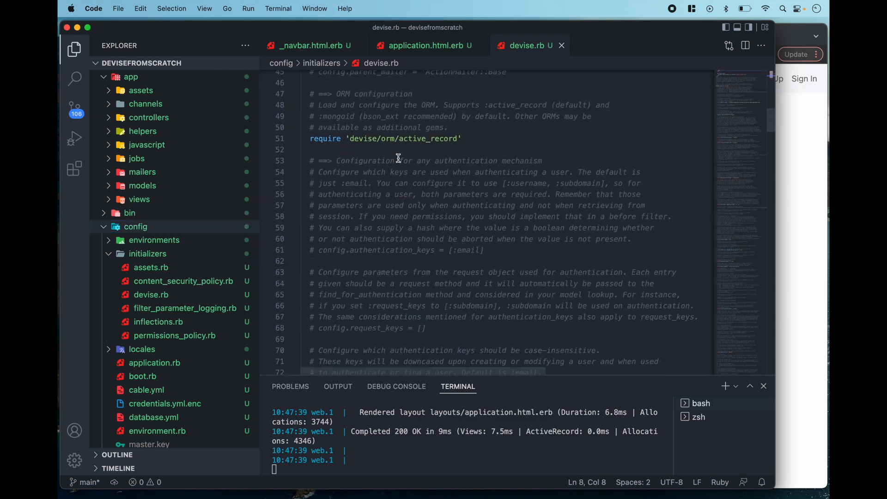
scroll(down, 3)
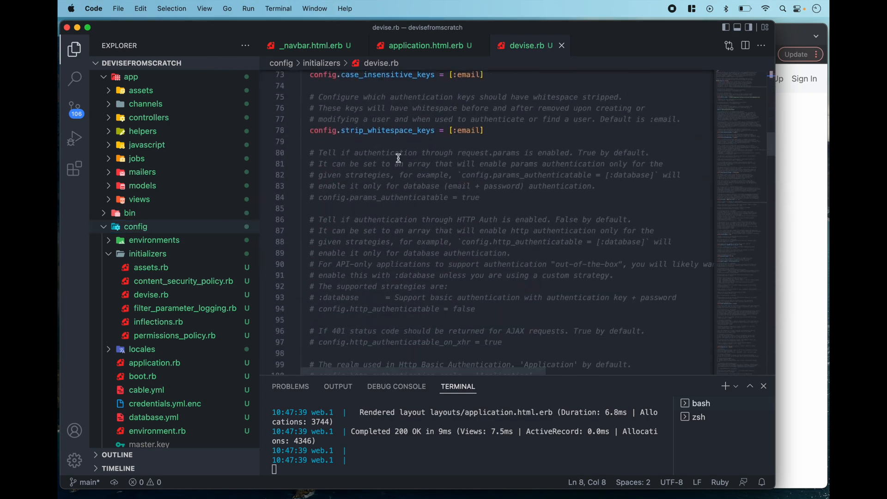
text(config.navigational_formats = ['*/*', :html, :turbo_stream])
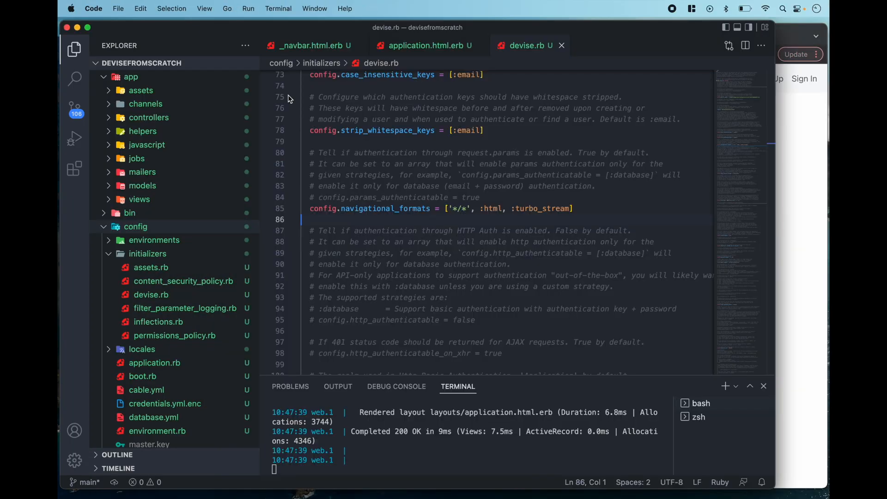
Step: Add a config.warden block setting manager.failure_app to TurboFailureApp
scroll(down, 3)
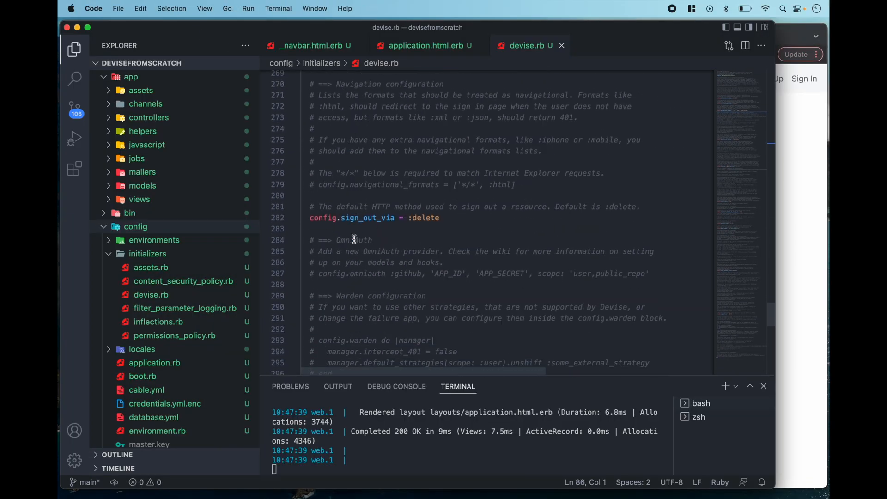
scroll(down, 3)
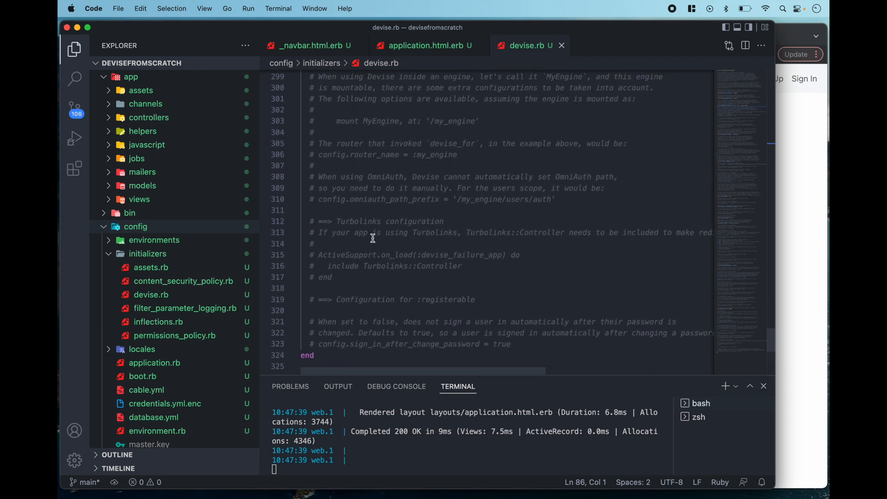
scroll(up, 3)
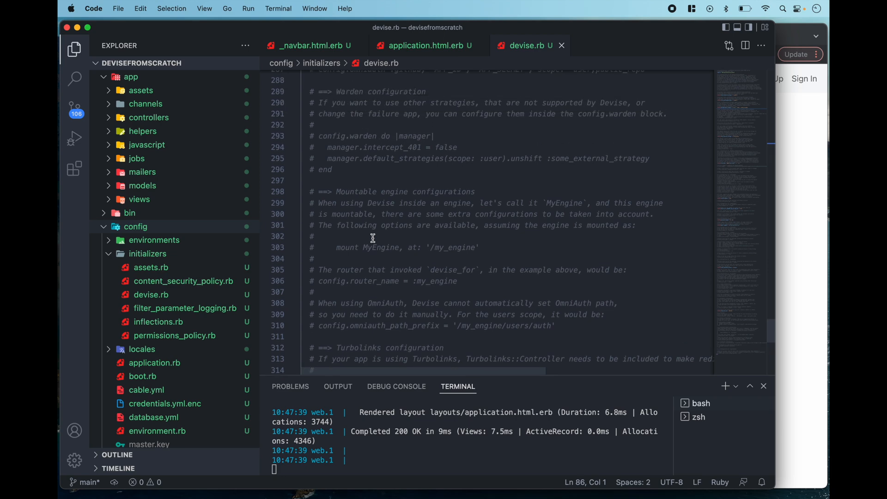
click(368, 170)
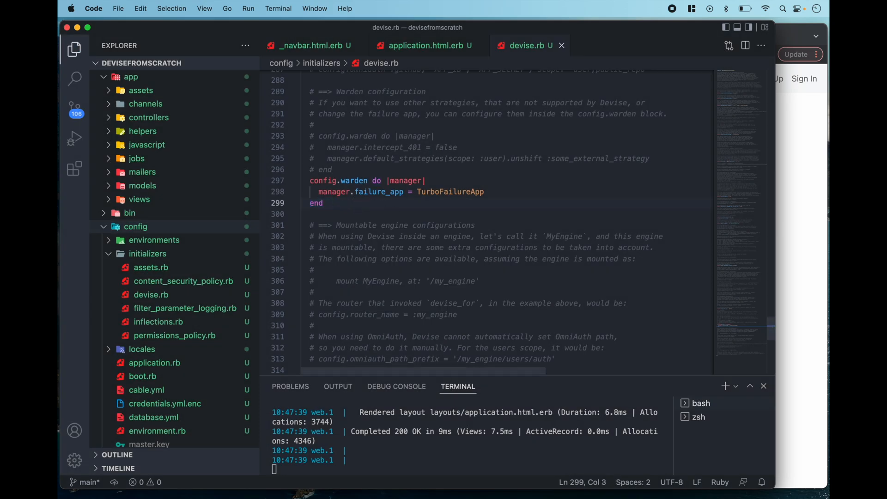
click(455, 243)
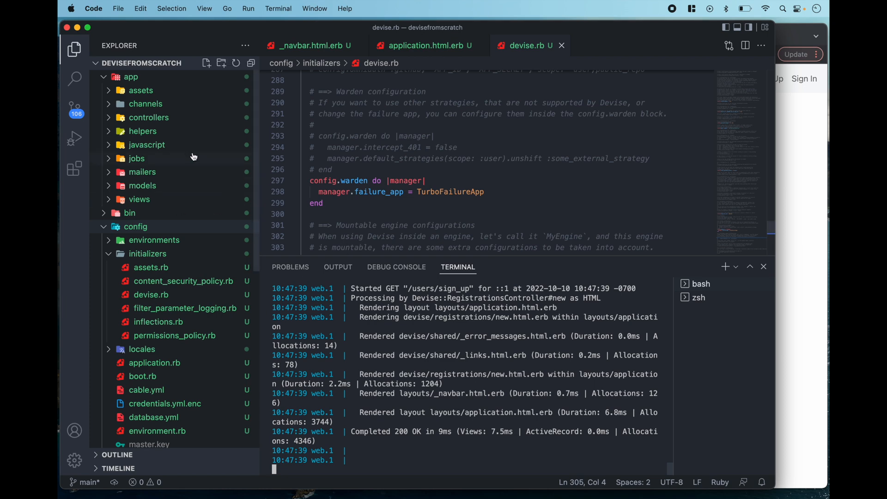
Step: Collapse the app folder, then collapse and re-expand config in the project tree
click(131, 77)
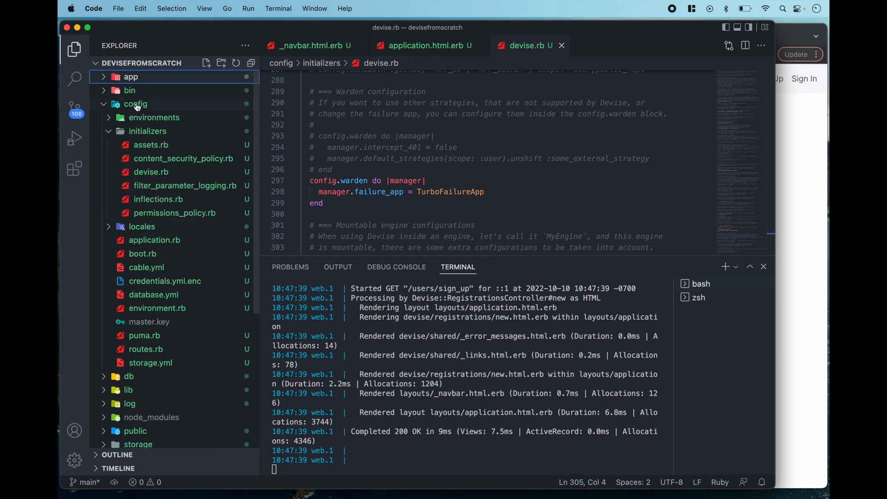
click(136, 104)
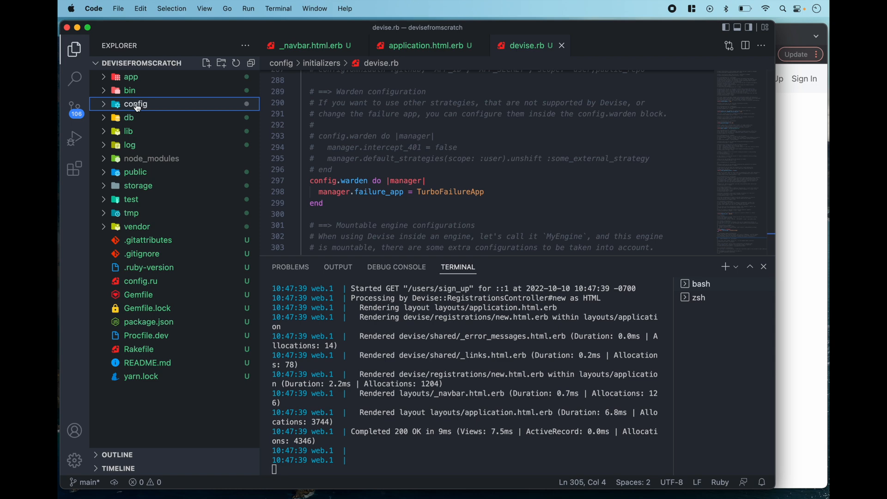
click(136, 104)
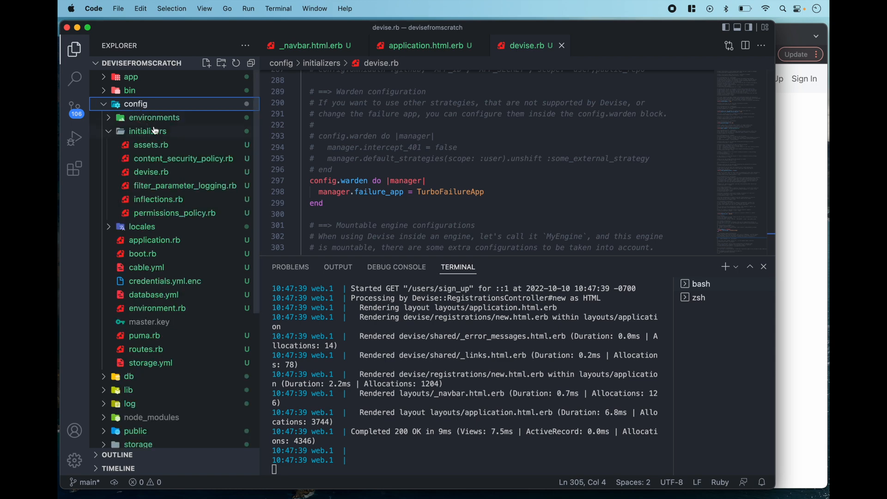
mouse_move(165, 133)
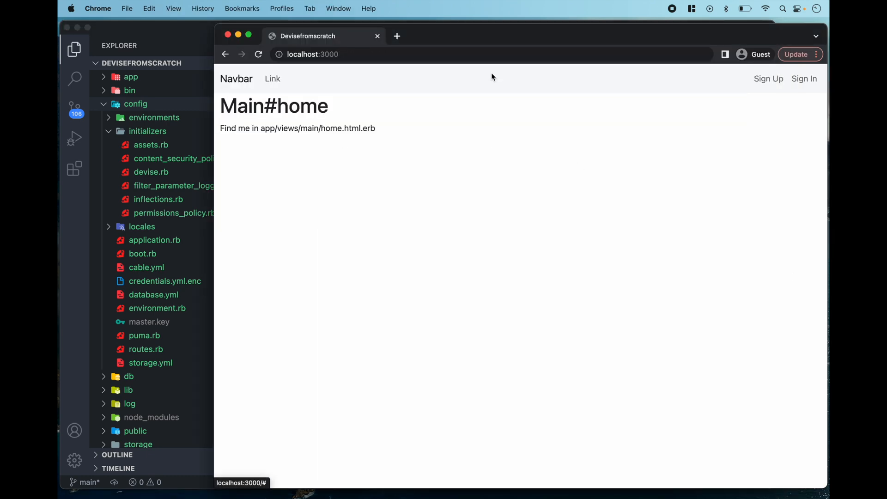
click(769, 79)
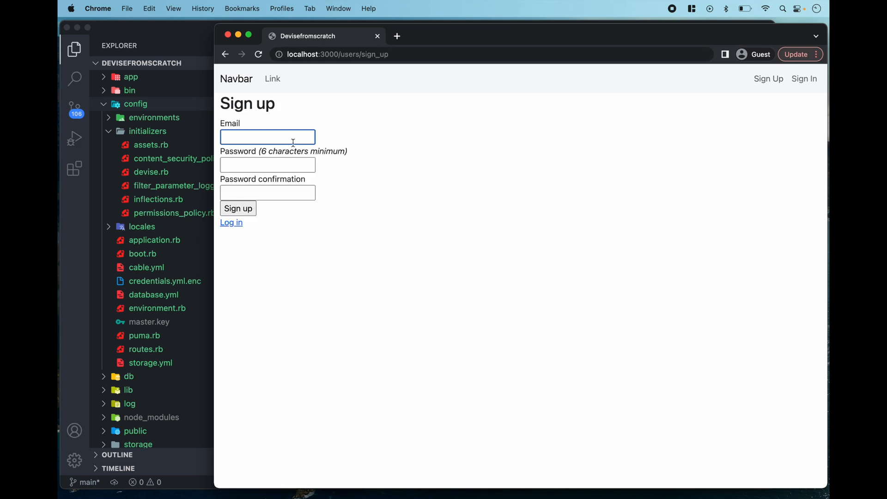
text(test@test.com)
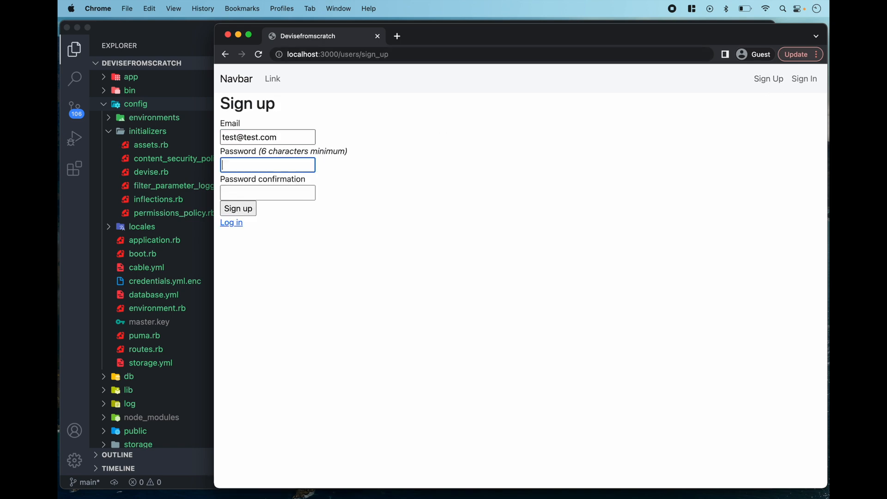
text(••••)
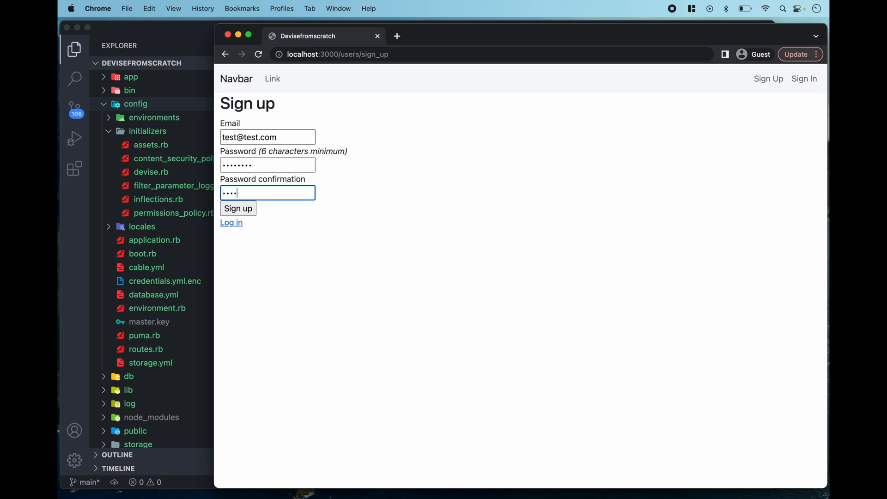
click(238, 208)
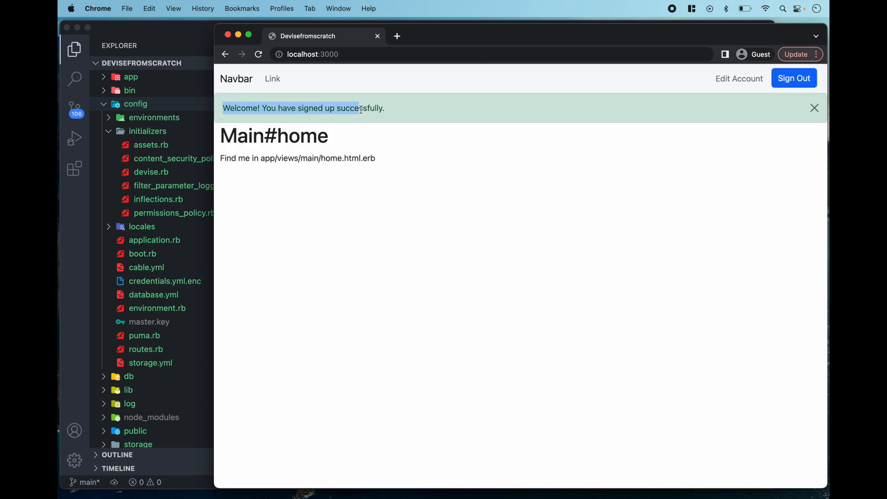
click(739, 78)
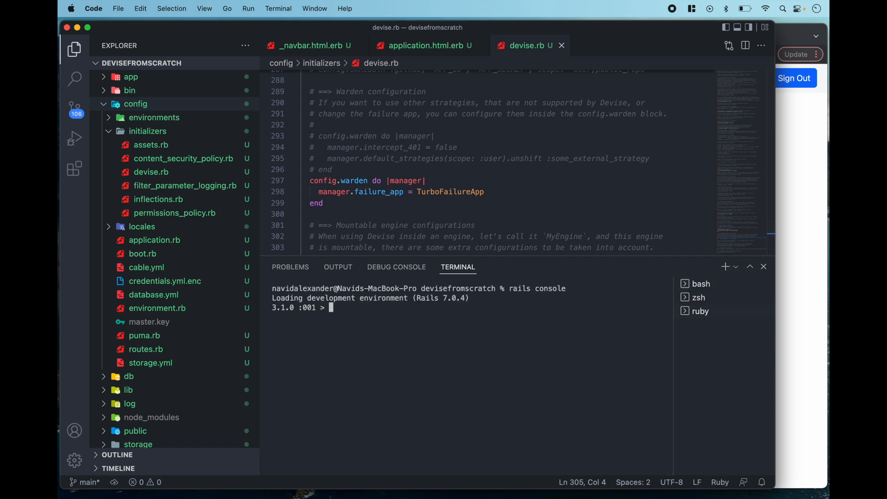
text(User.all)
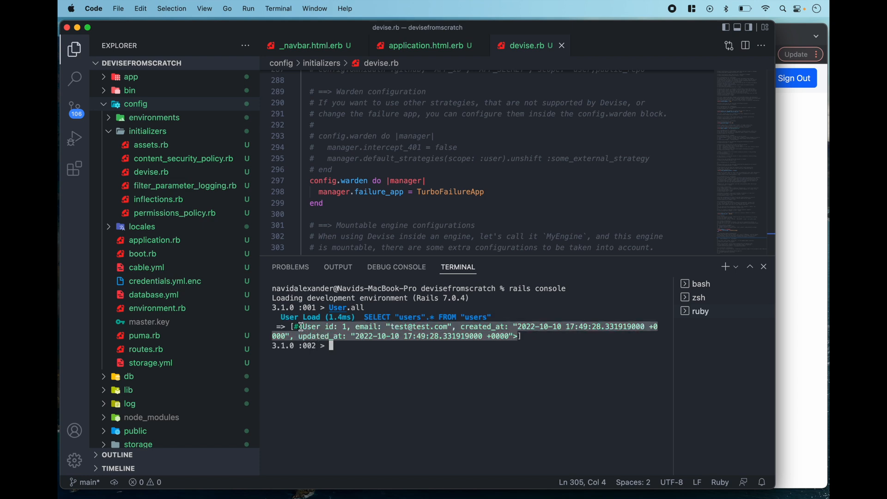
text(exit)
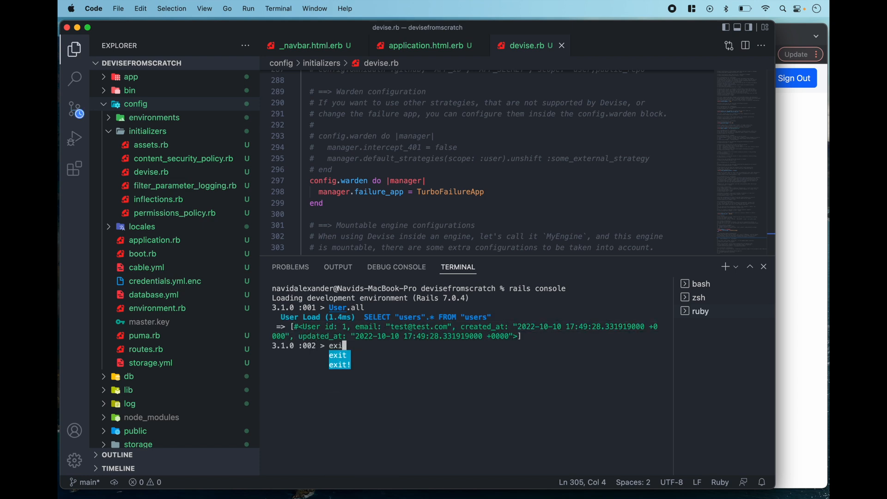
key(Enter)
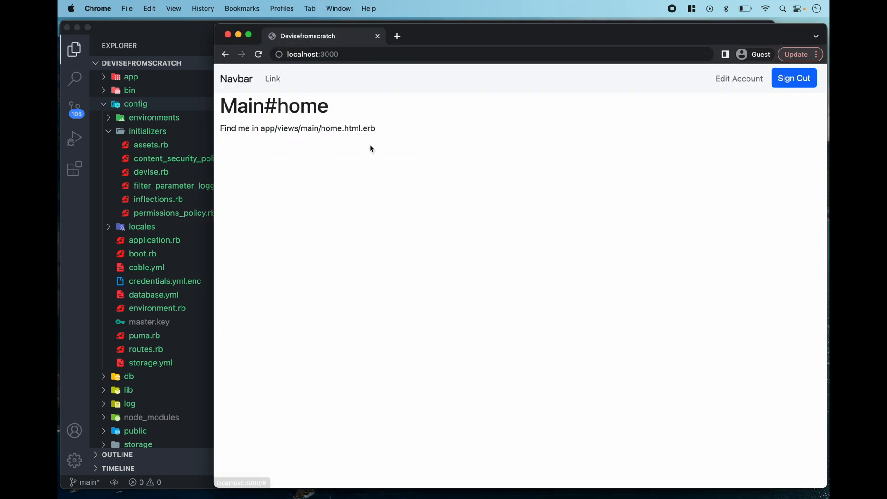
mouse_move(325, 141)
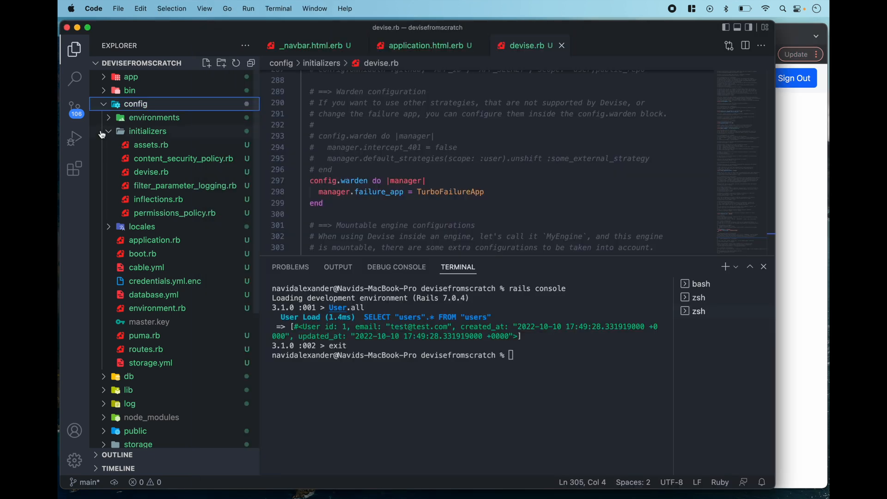
click(136, 104)
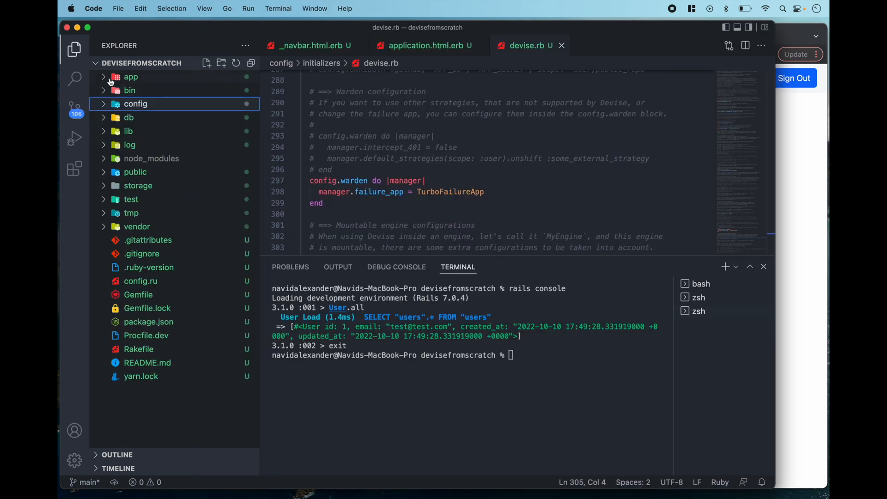
Step: Add an if current_user block to home.html.erb showing 'Hello' with the user's email
click(131, 77)
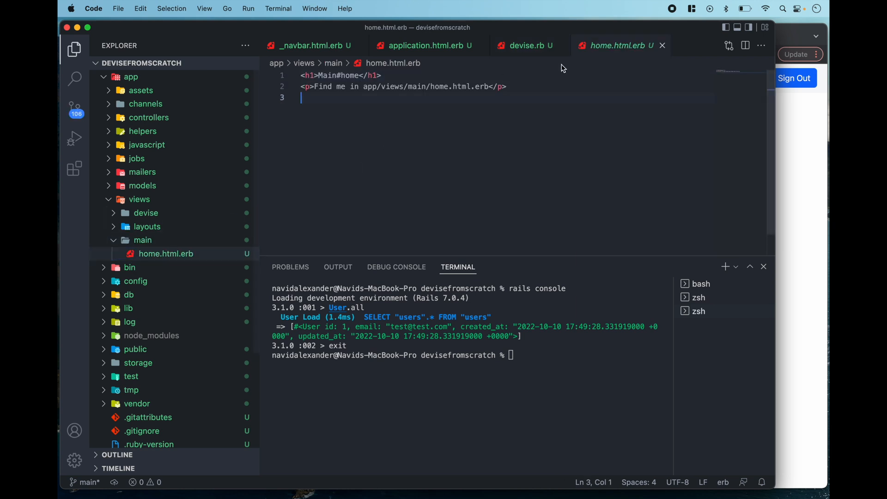
text(<% if cu%>)
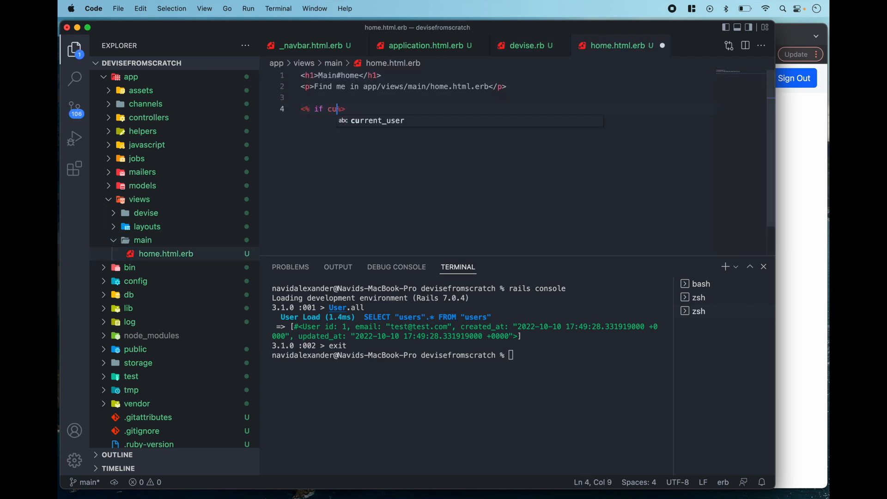
key(Enter)
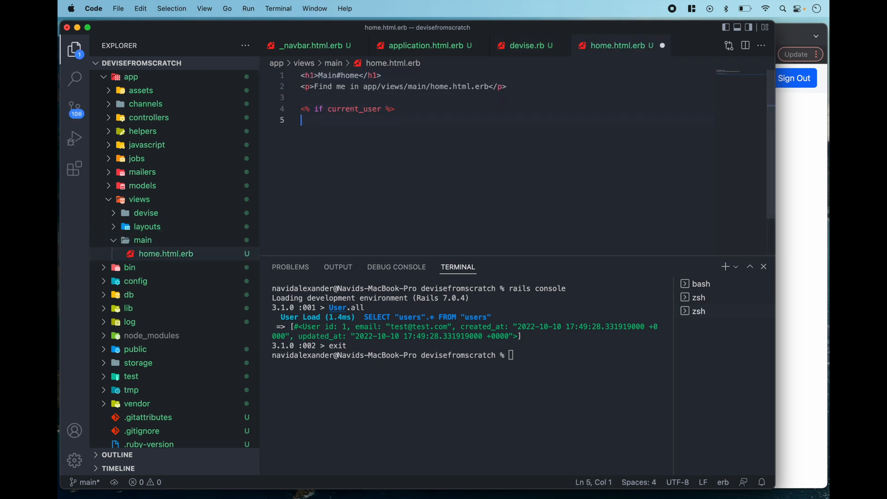
text(Hello <%= c%>)
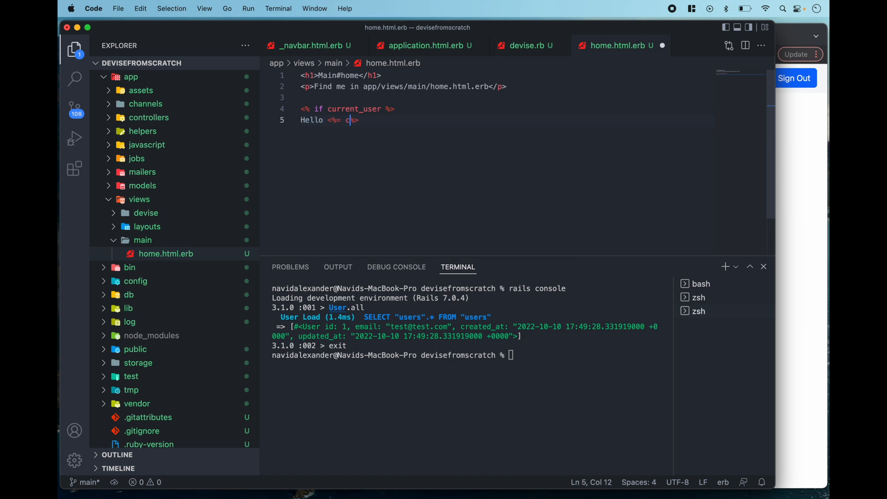
text(urrent_user/e)
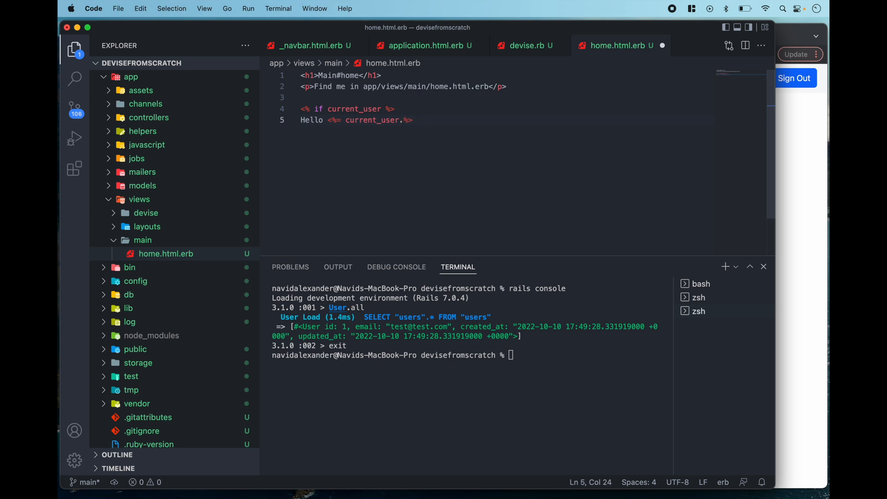
text(email)
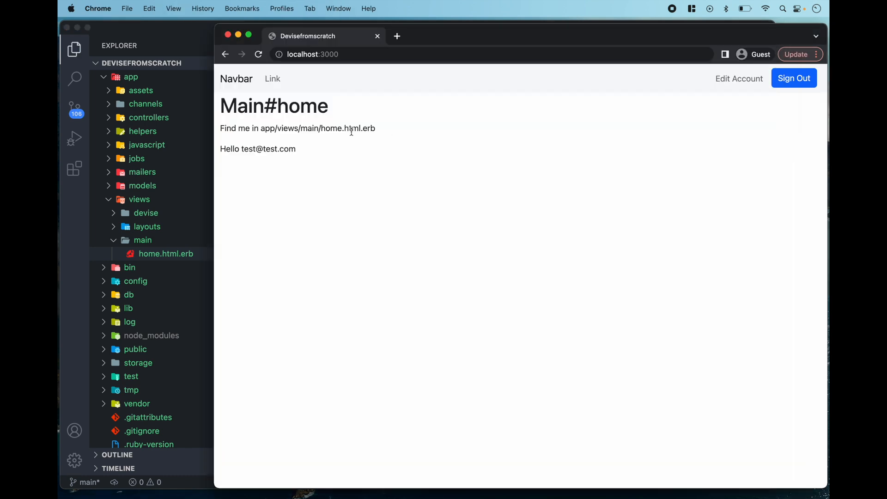
mouse_move(727, 87)
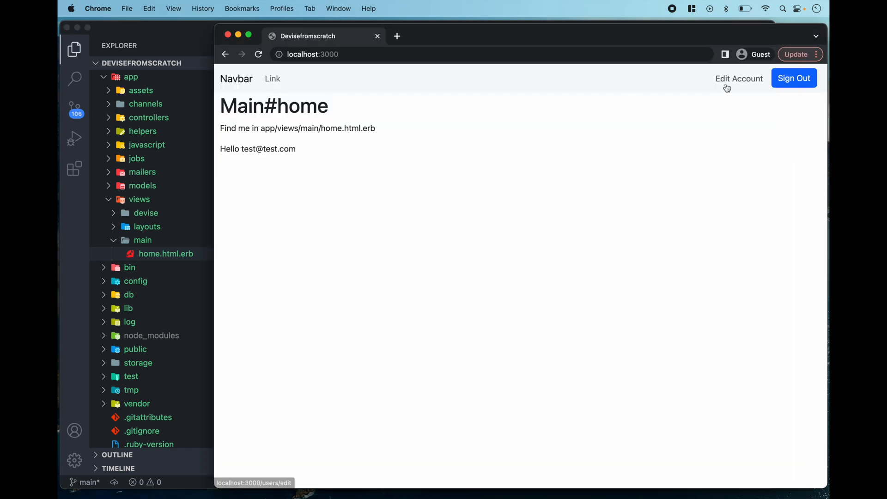
click(794, 78)
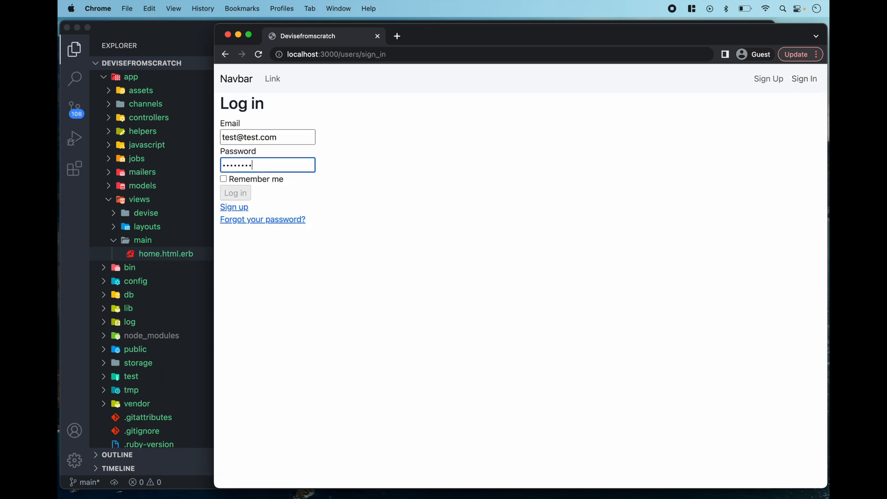
click(235, 193)
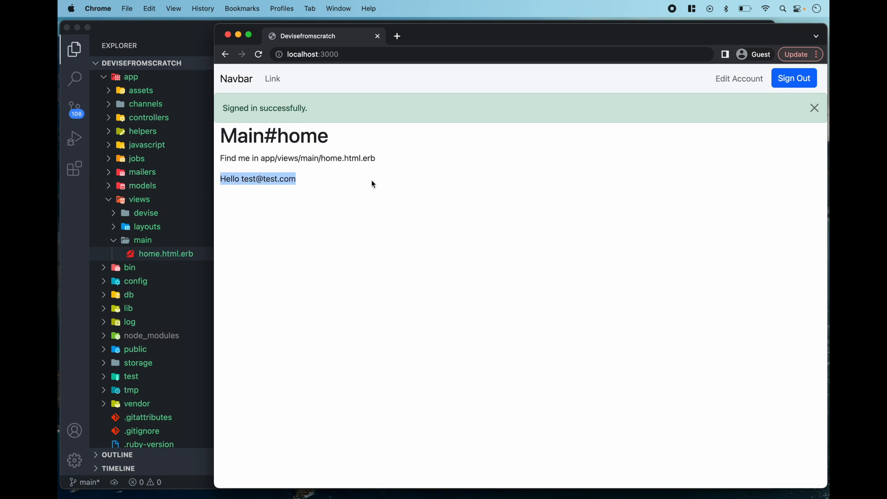
click(794, 79)
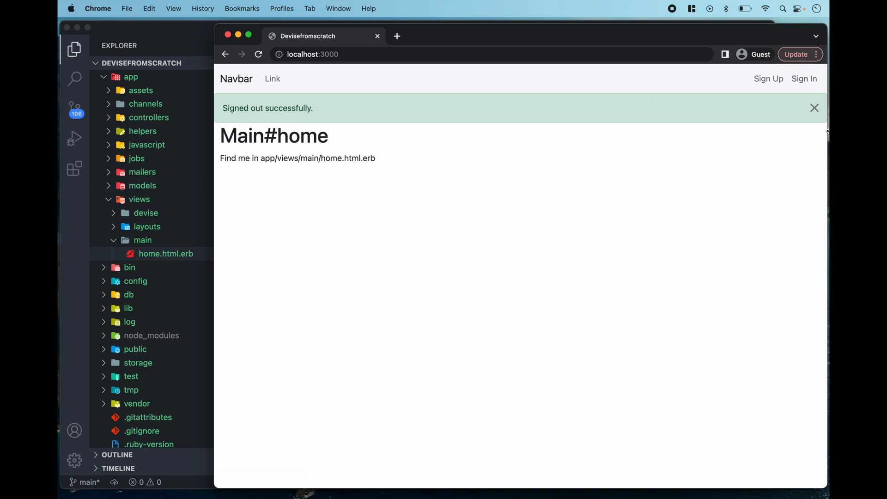
click(814, 107)
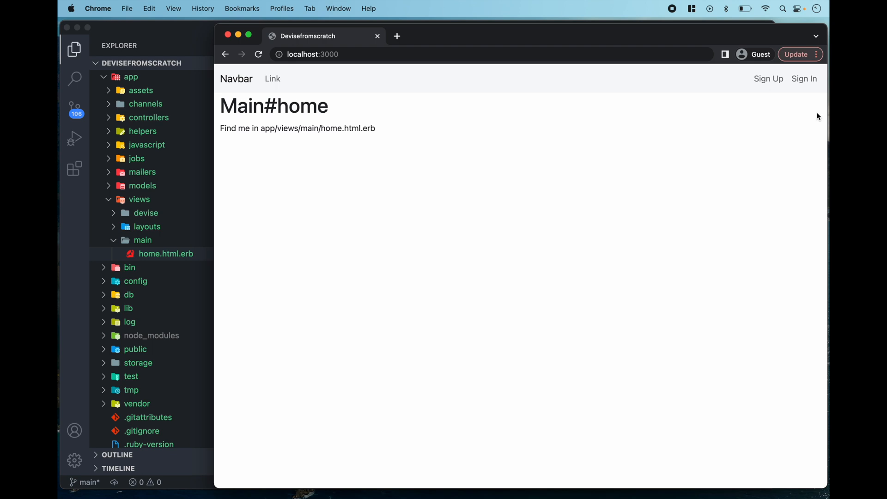
mouse_move(583, 106)
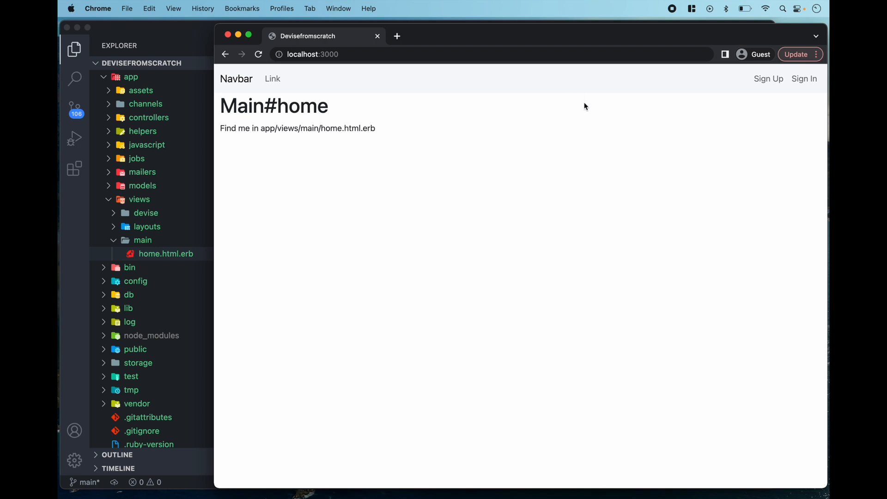